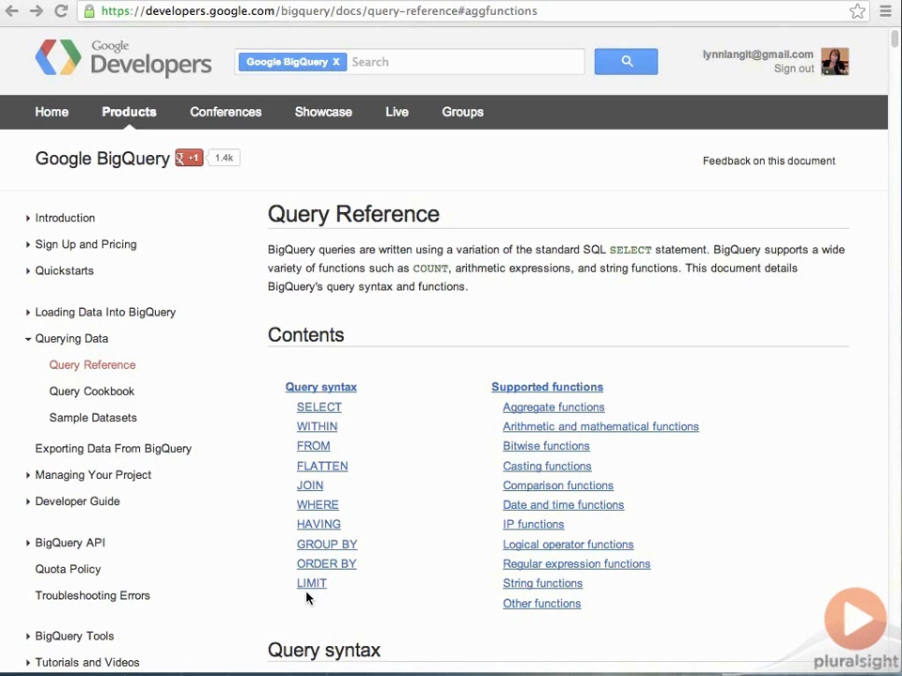
mouse_move(319, 608)
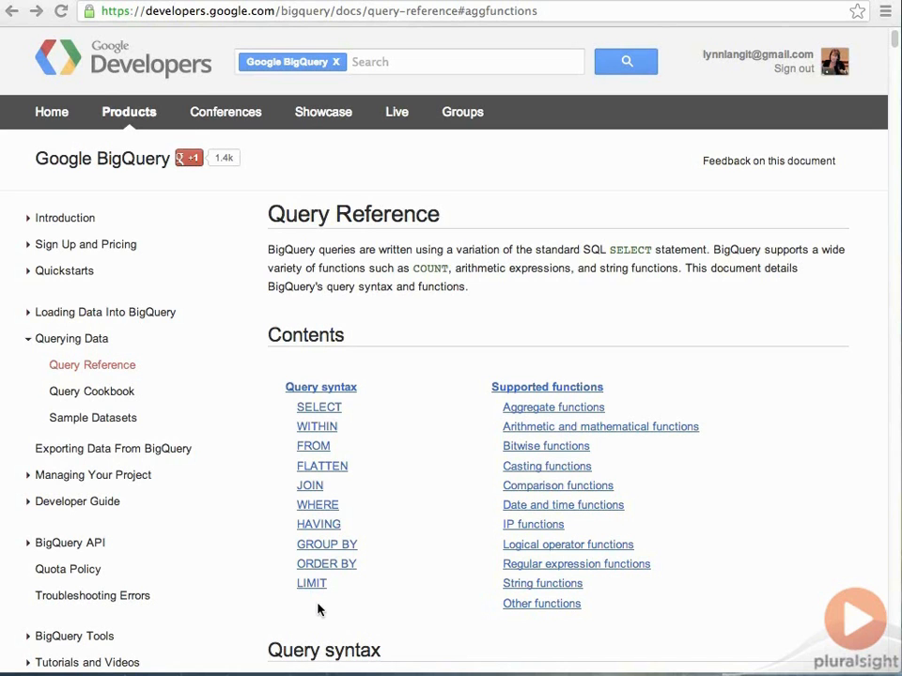
mouse_move(404, 627)
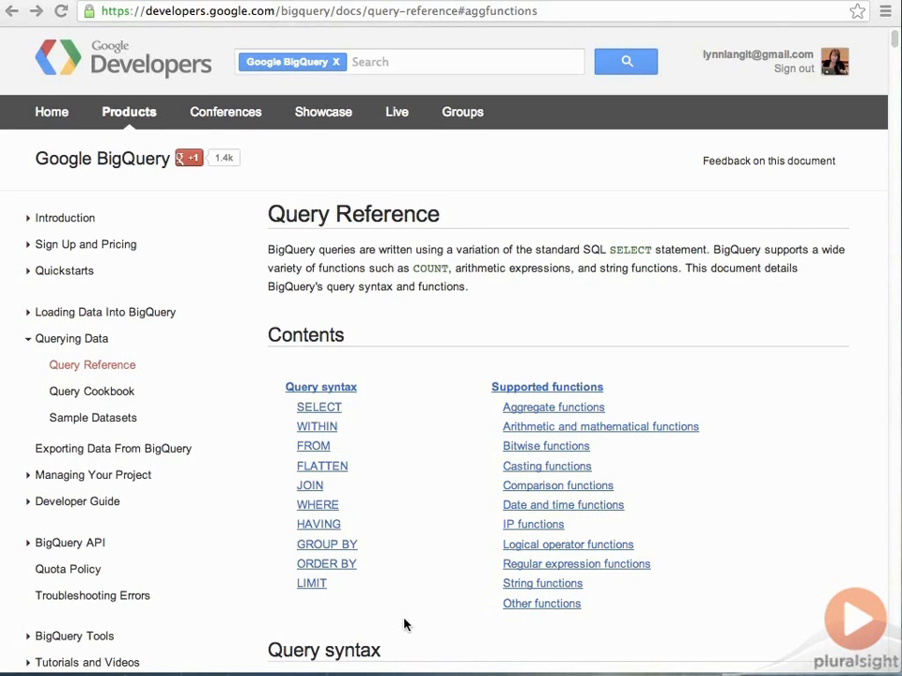
mouse_move(359, 451)
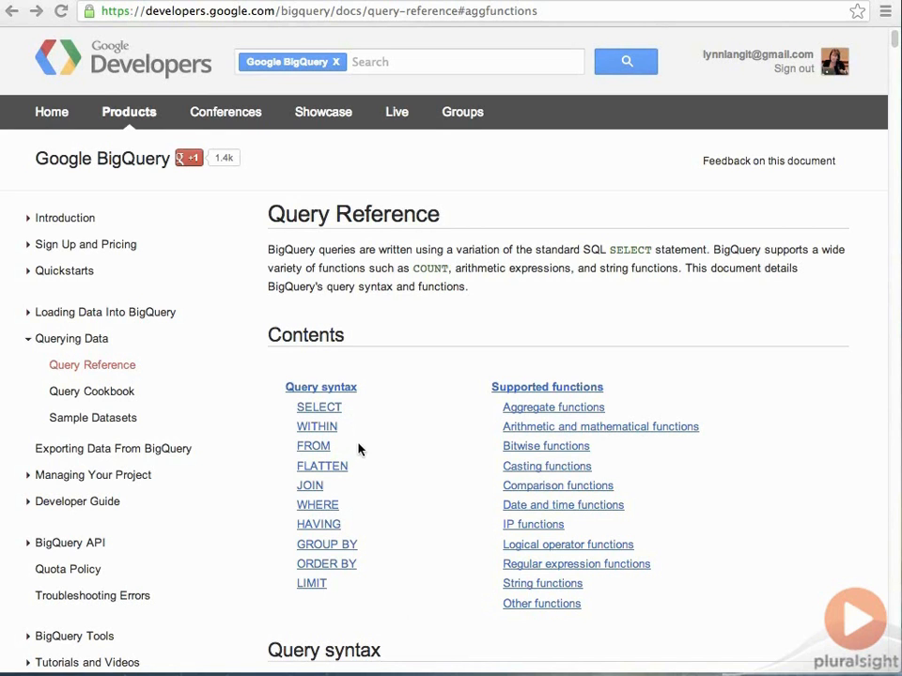
mouse_move(338, 492)
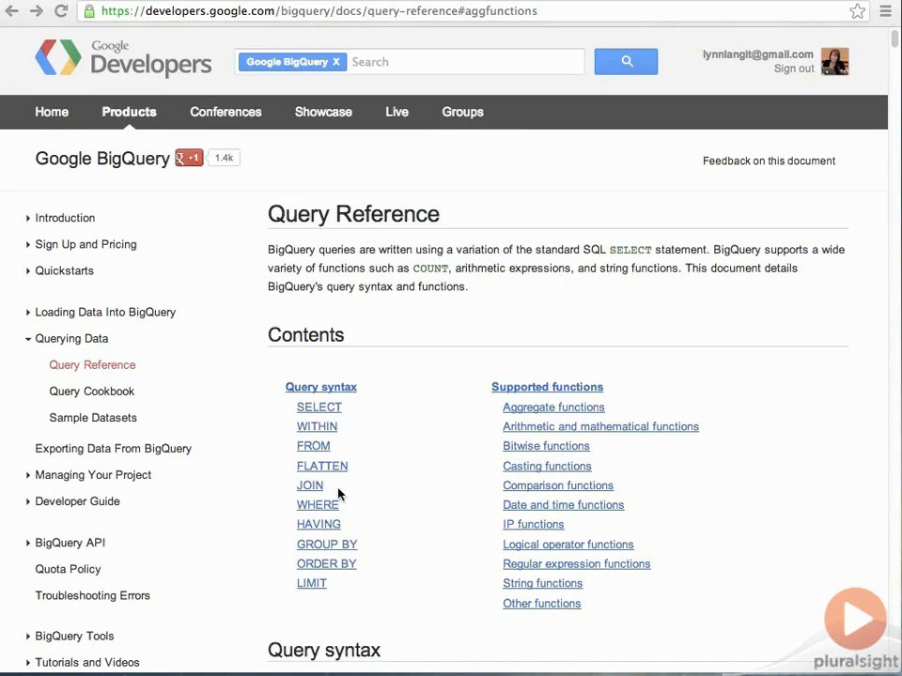
mouse_move(361, 545)
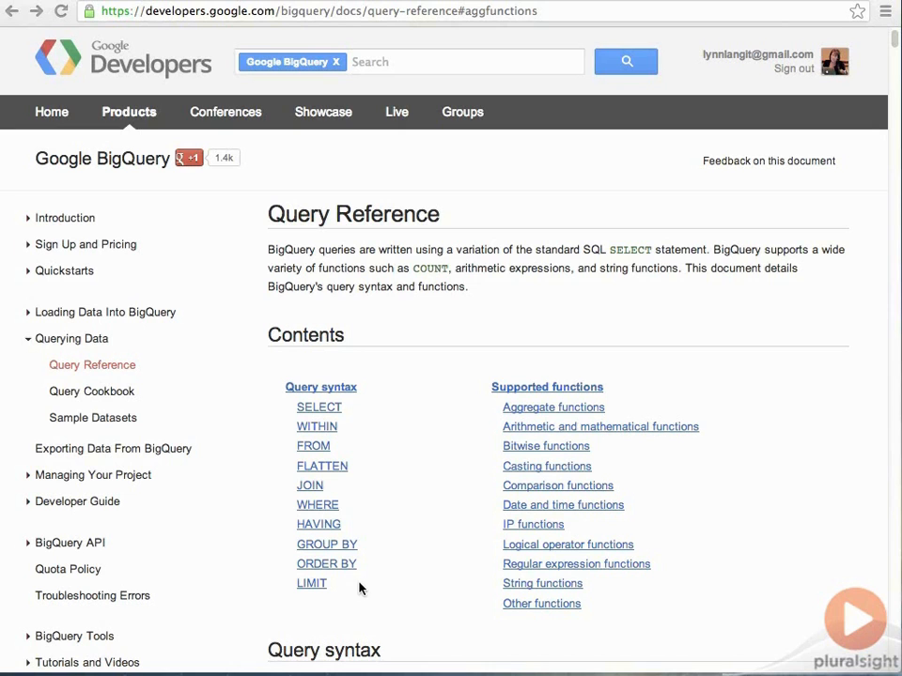
mouse_move(425, 522)
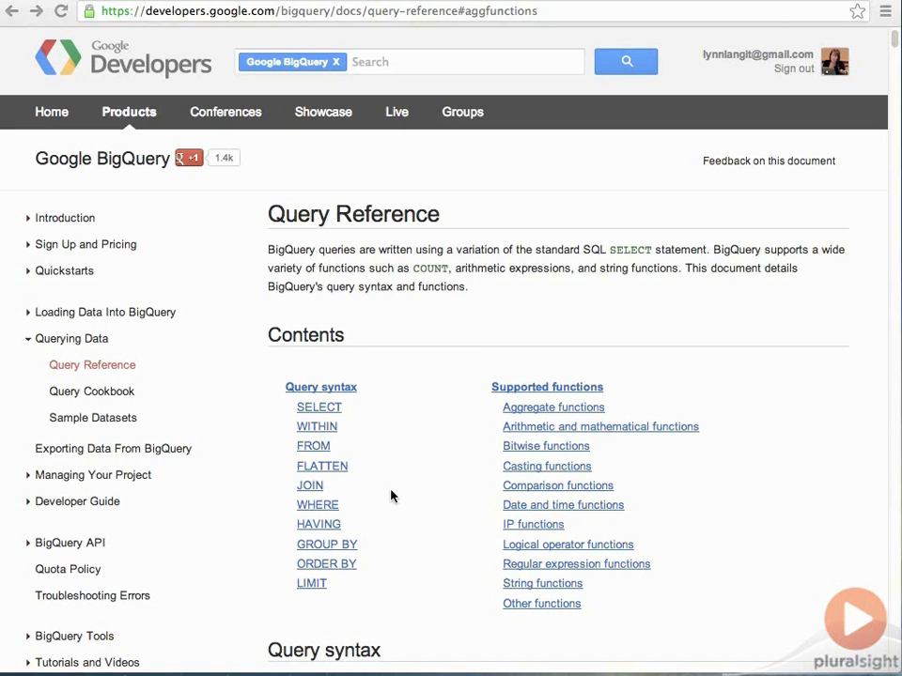
mouse_move(348, 496)
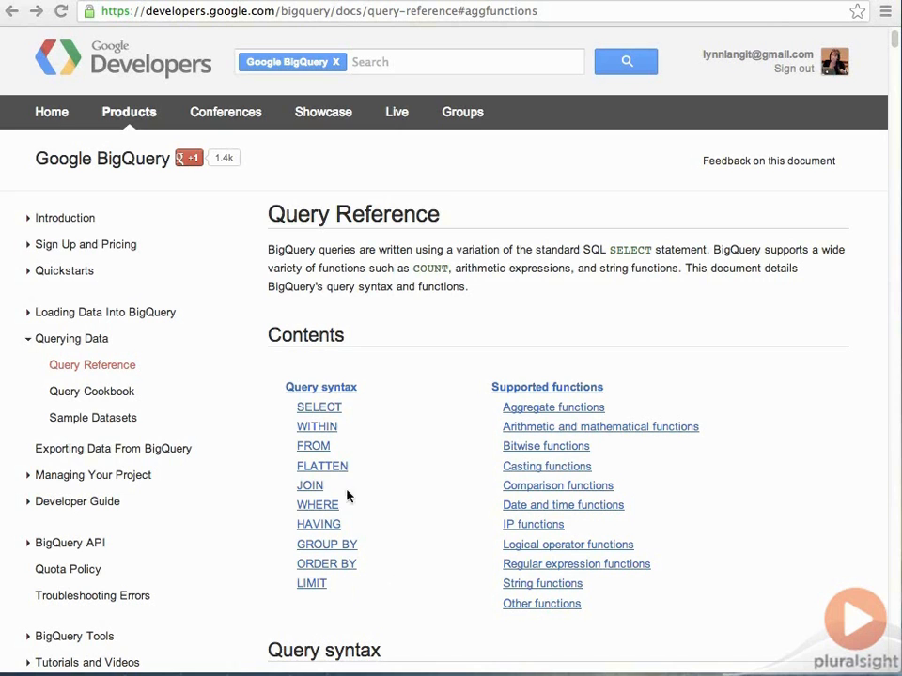
mouse_move(310, 485)
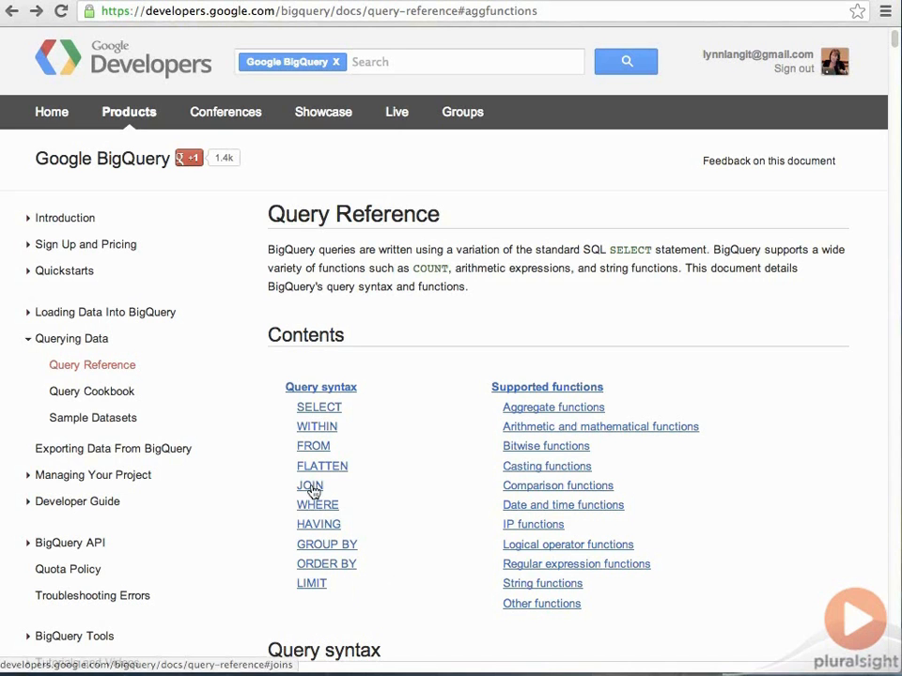
Step: Jump to the JOIN clause section of the Query Reference from the contents
click(308, 485)
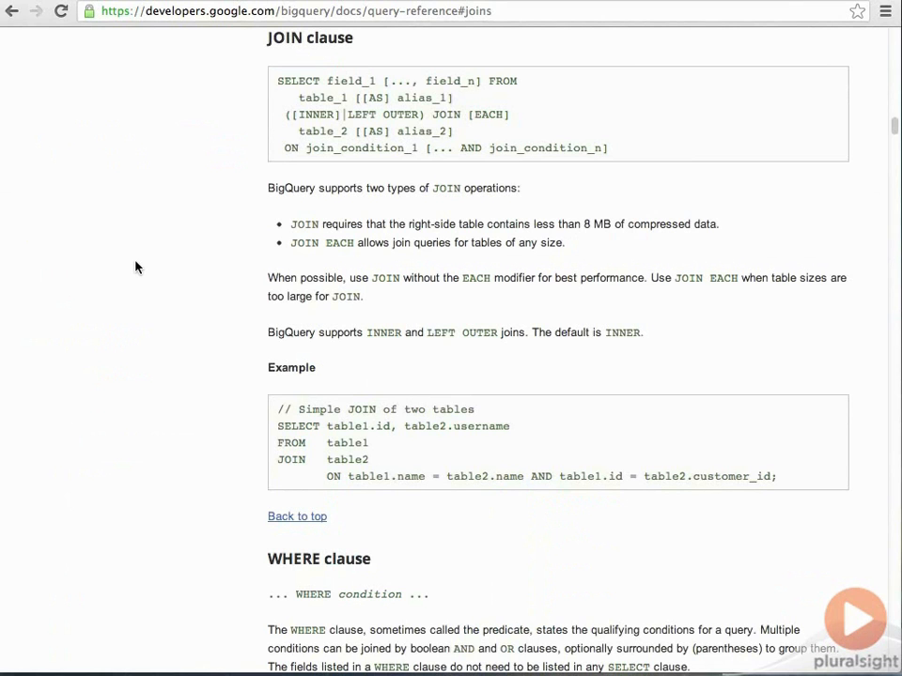
mouse_move(244, 162)
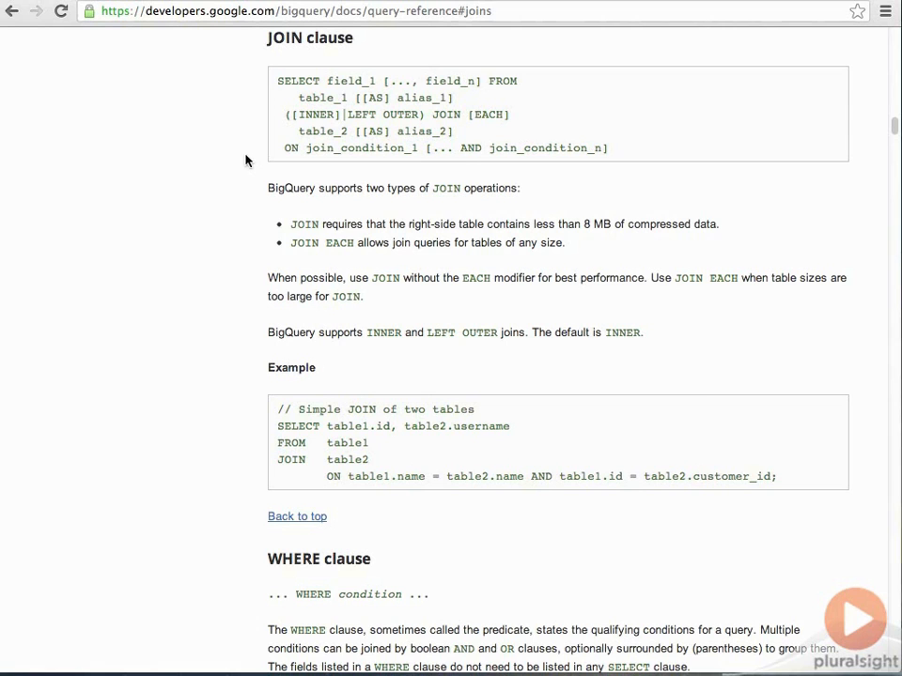
mouse_move(315, 237)
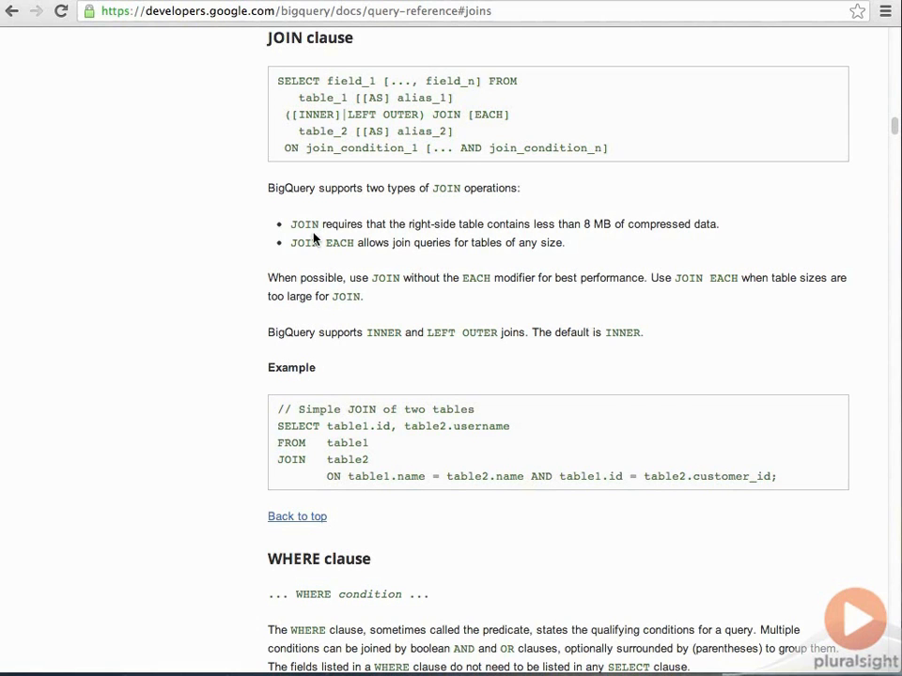
mouse_move(601, 241)
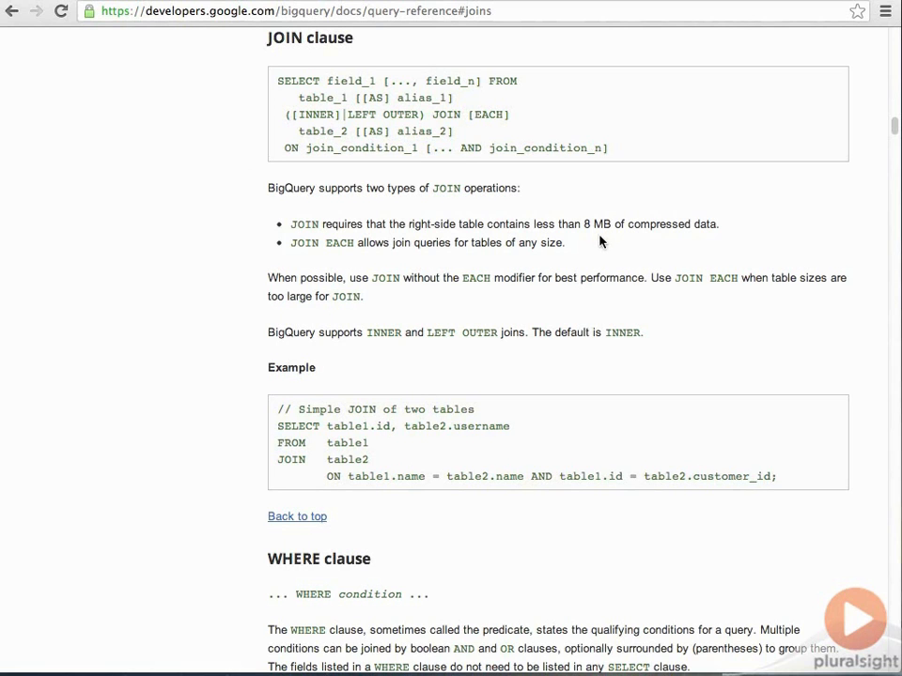
mouse_move(329, 263)
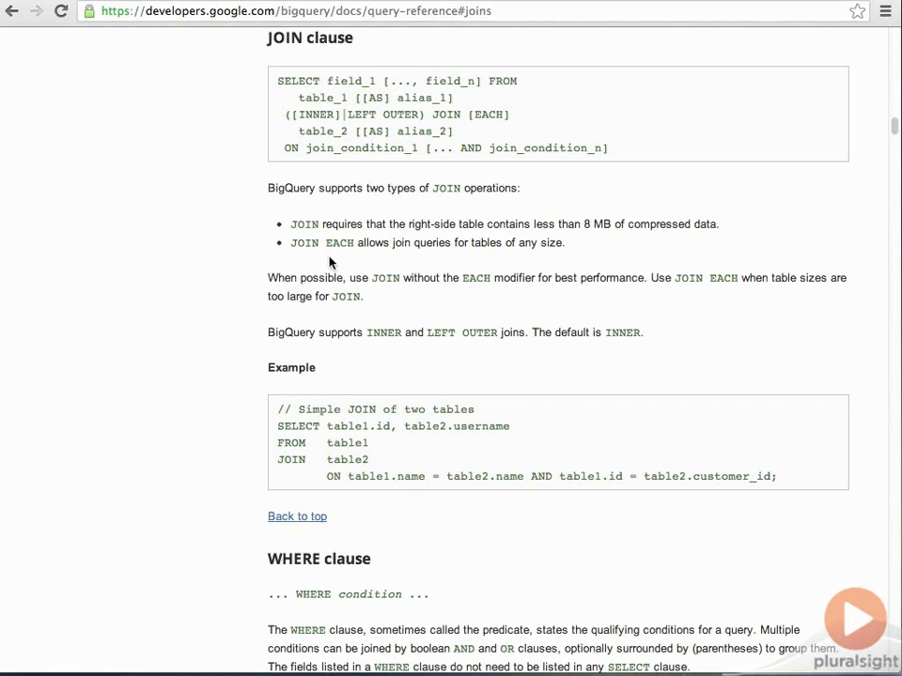
mouse_move(304, 266)
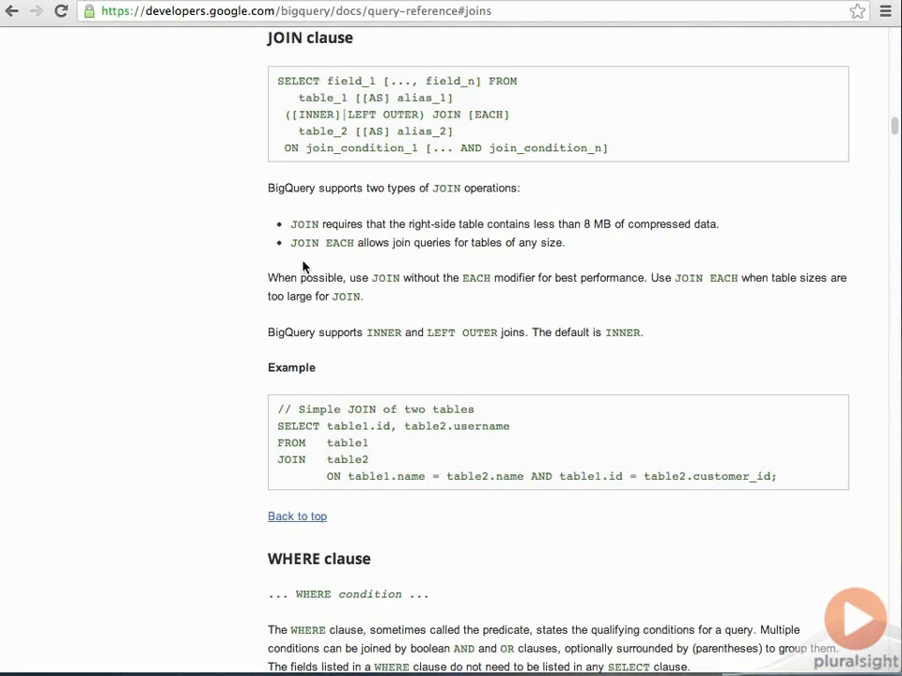
mouse_move(384, 263)
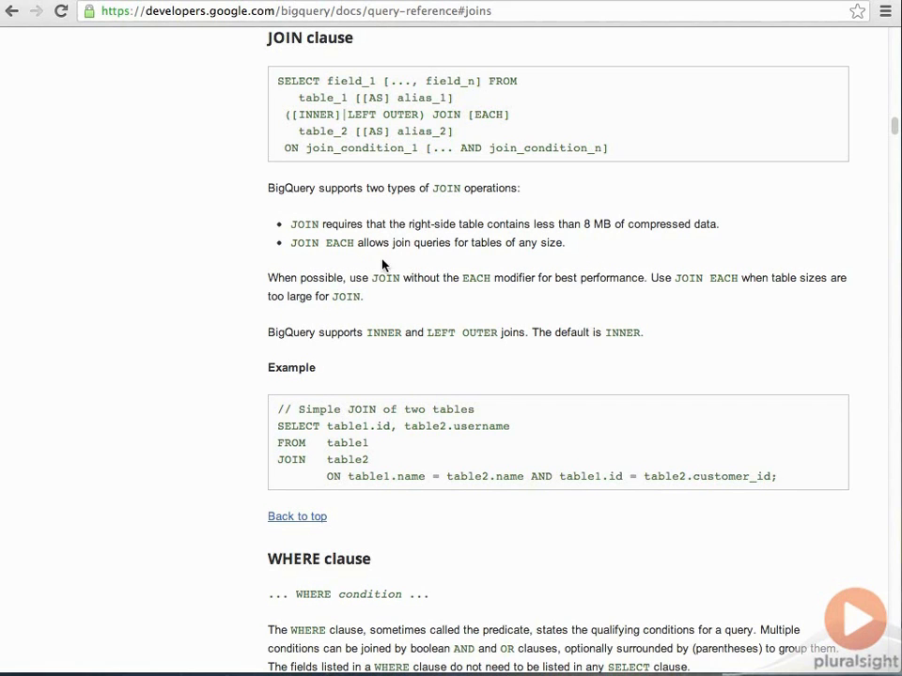
mouse_move(368, 270)
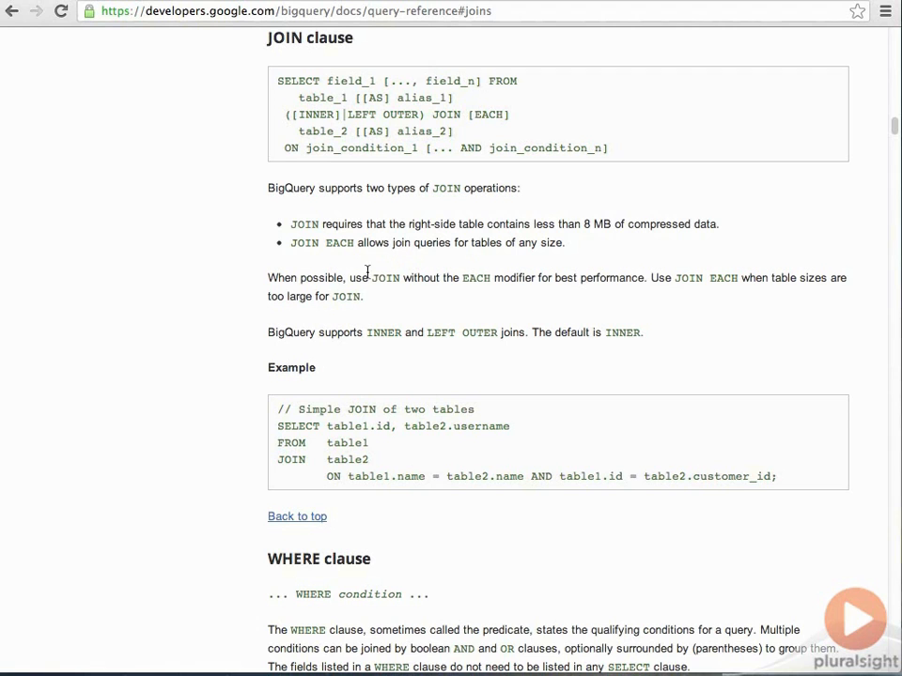
mouse_move(323, 263)
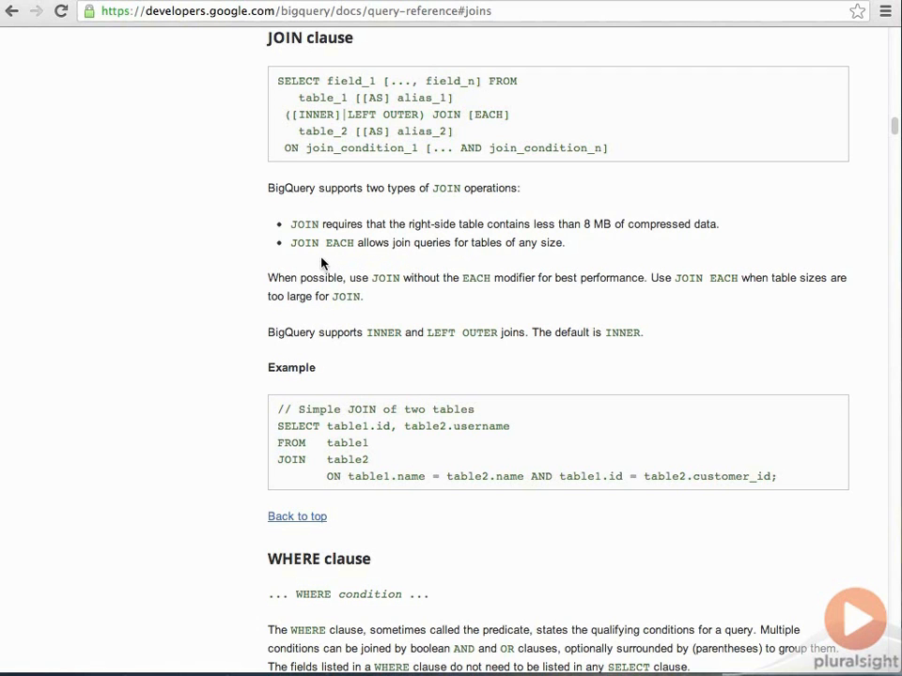
mouse_move(337, 263)
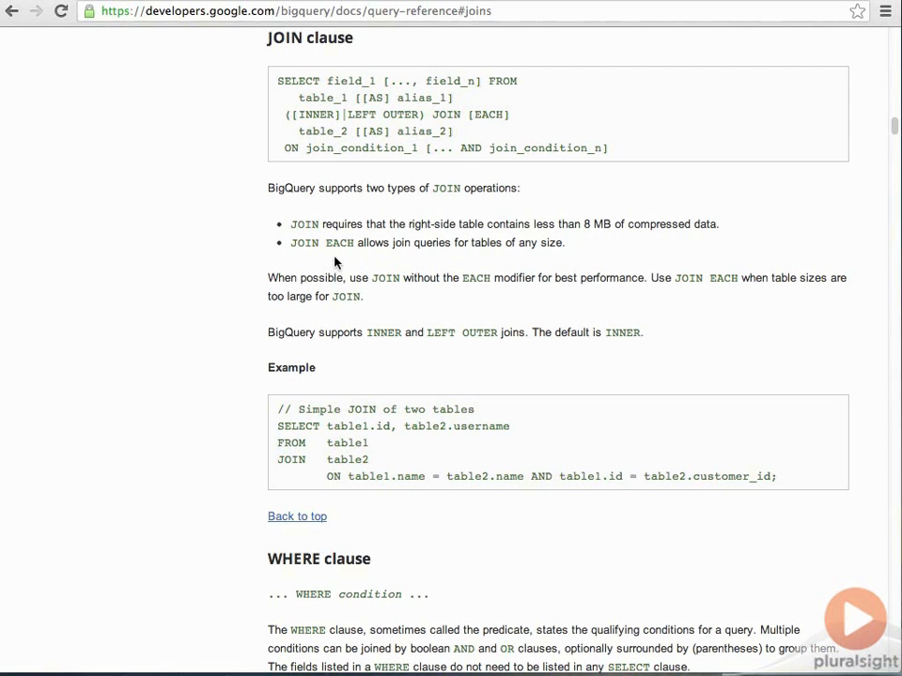
mouse_move(22, 40)
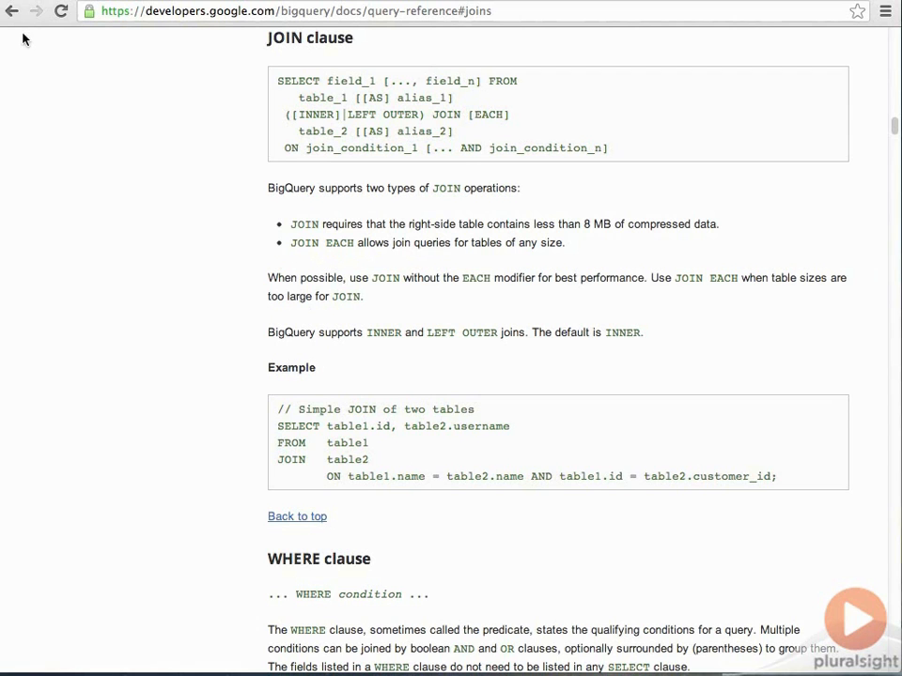
mouse_move(12, 12)
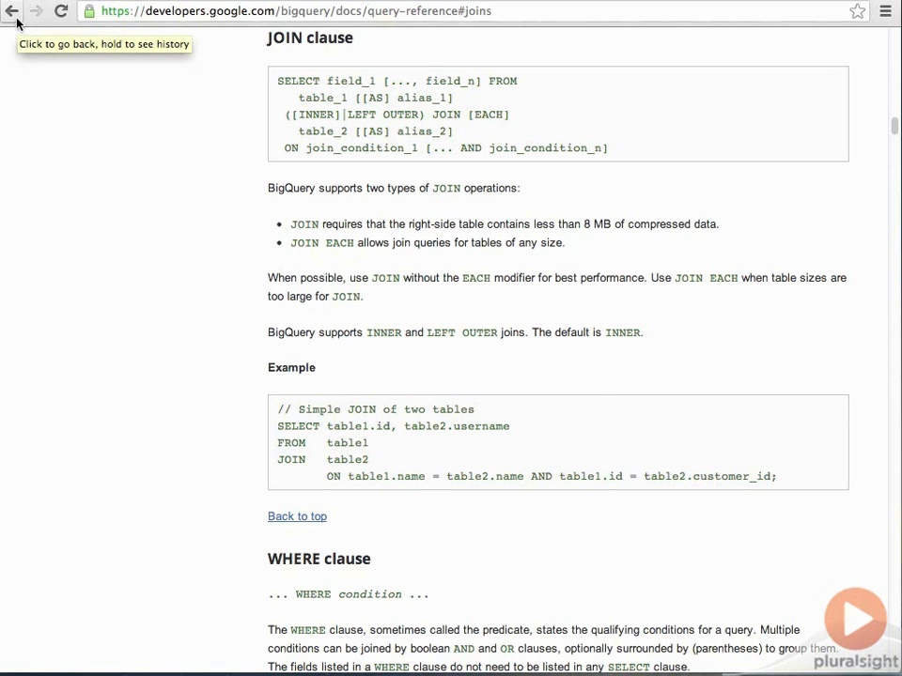
Step: Return to the top of the Query Reference page with its contents list
click(12, 11)
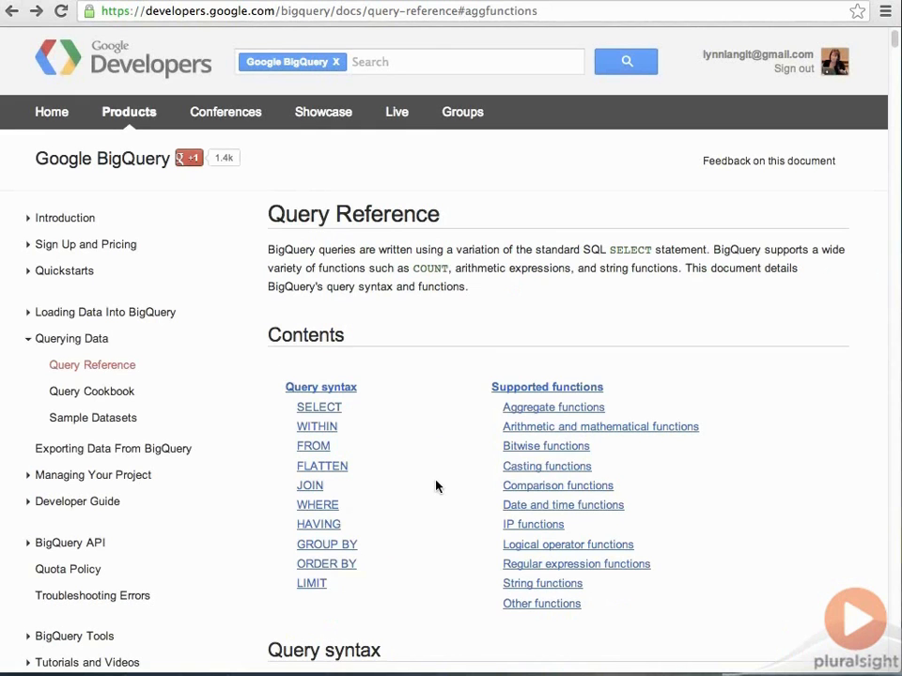
mouse_move(379, 481)
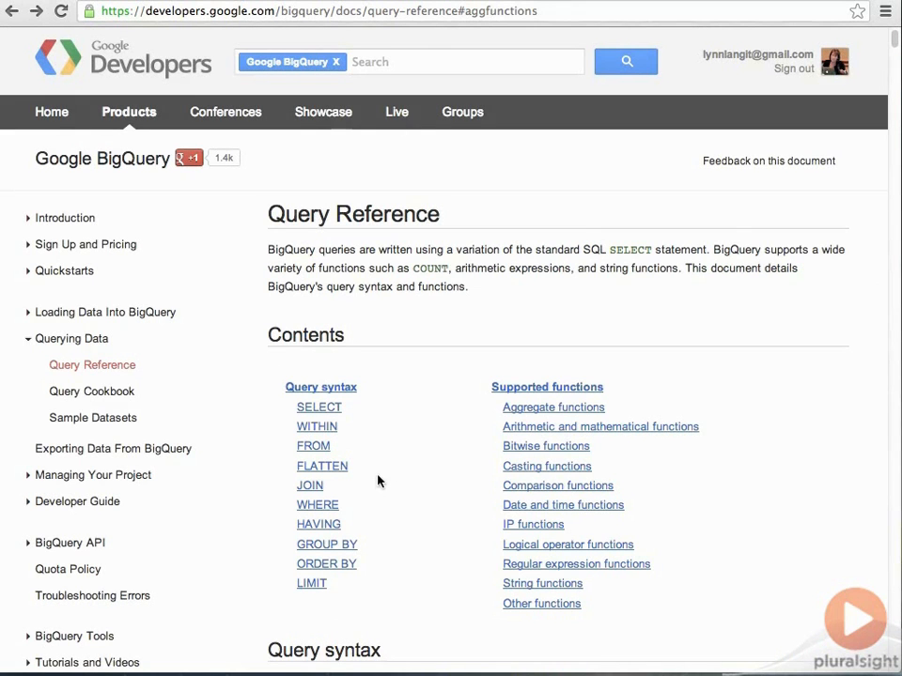
mouse_move(342, 428)
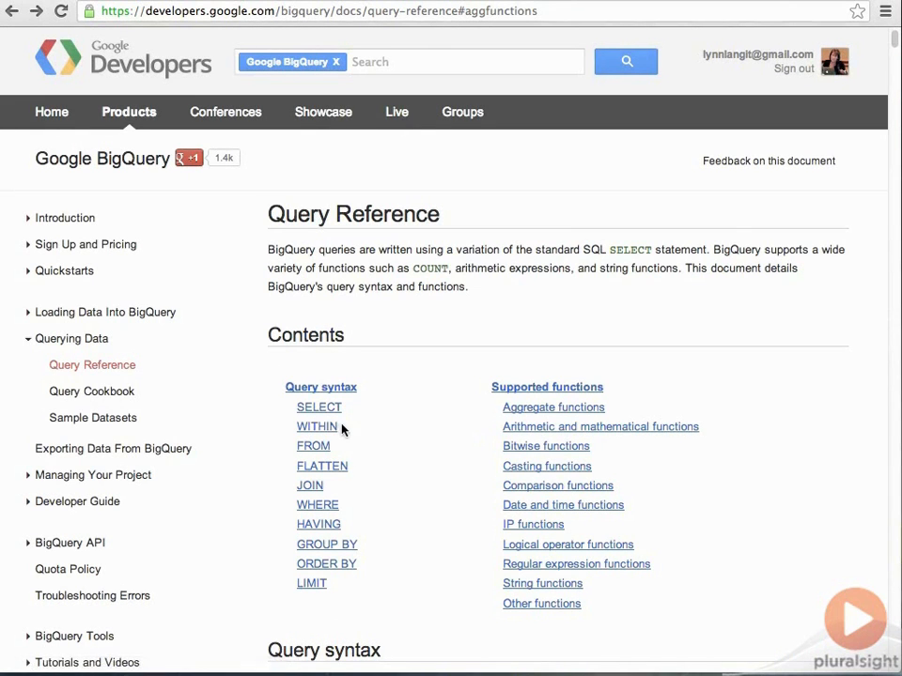
mouse_move(342, 478)
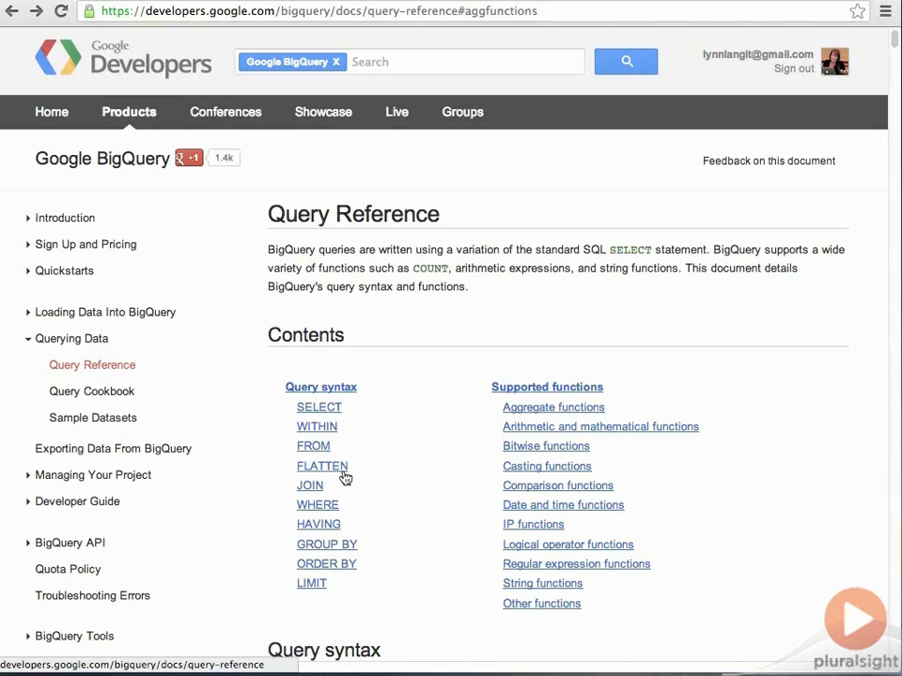
mouse_move(323, 466)
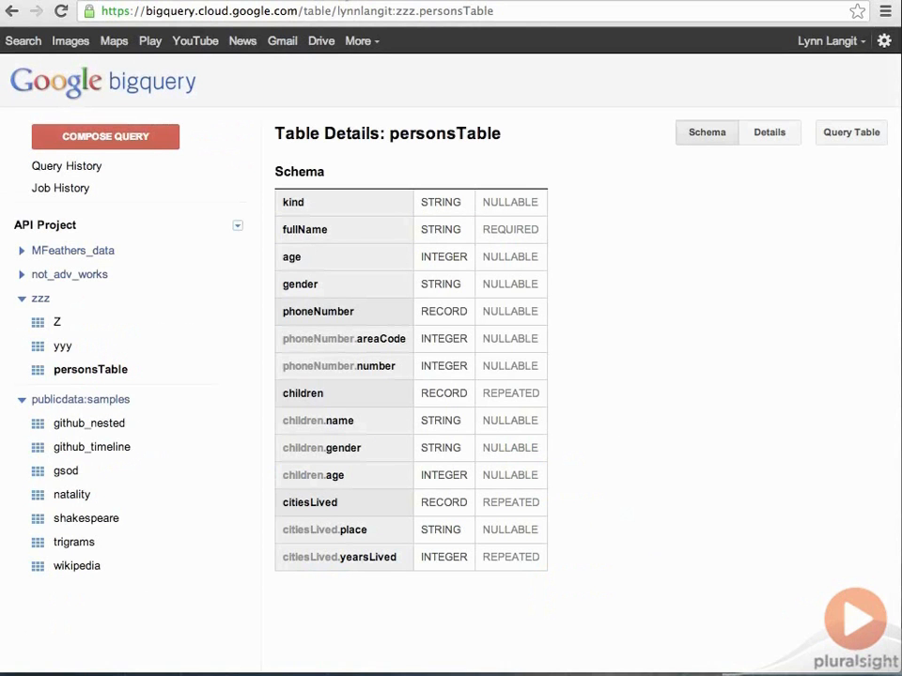
mouse_move(692, 316)
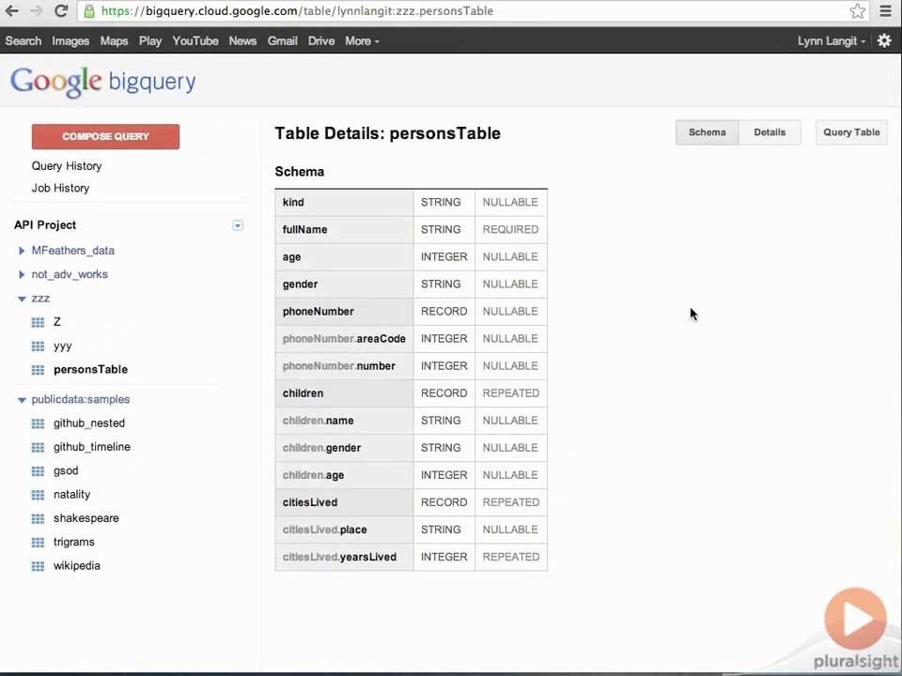
mouse_move(84, 379)
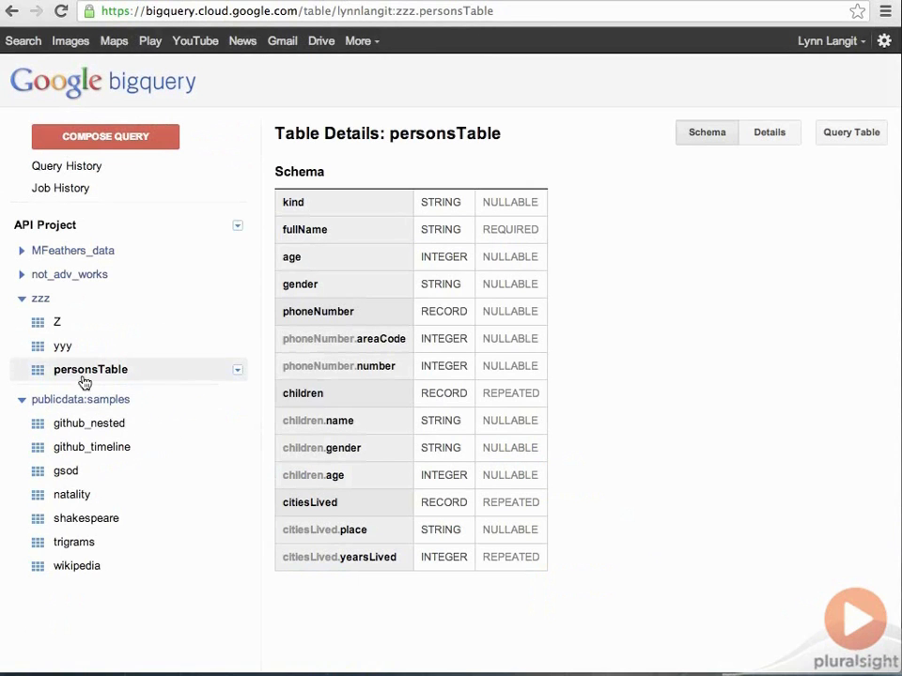
mouse_move(240, 601)
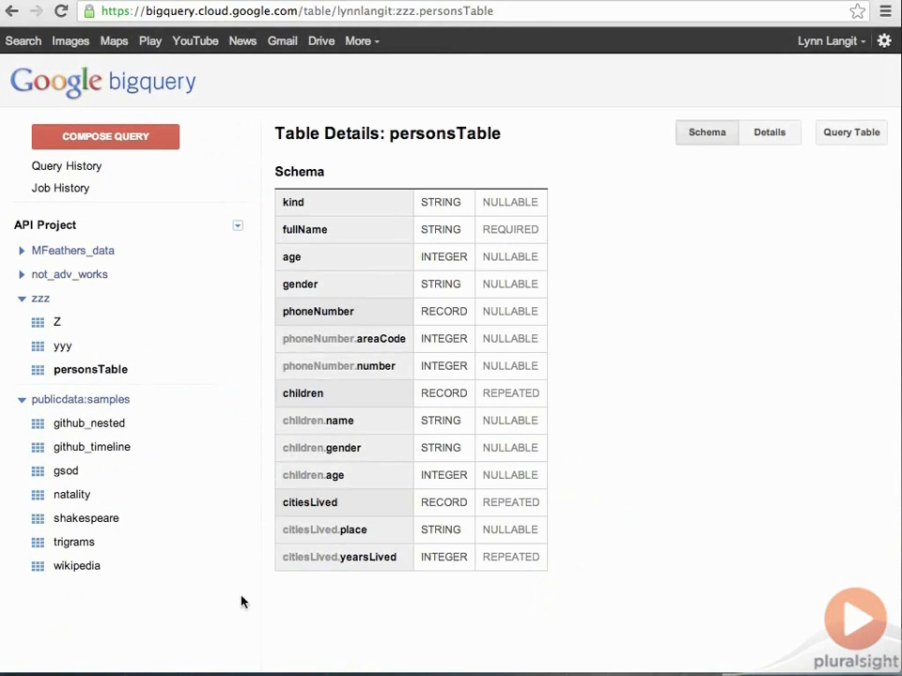
mouse_move(399, 299)
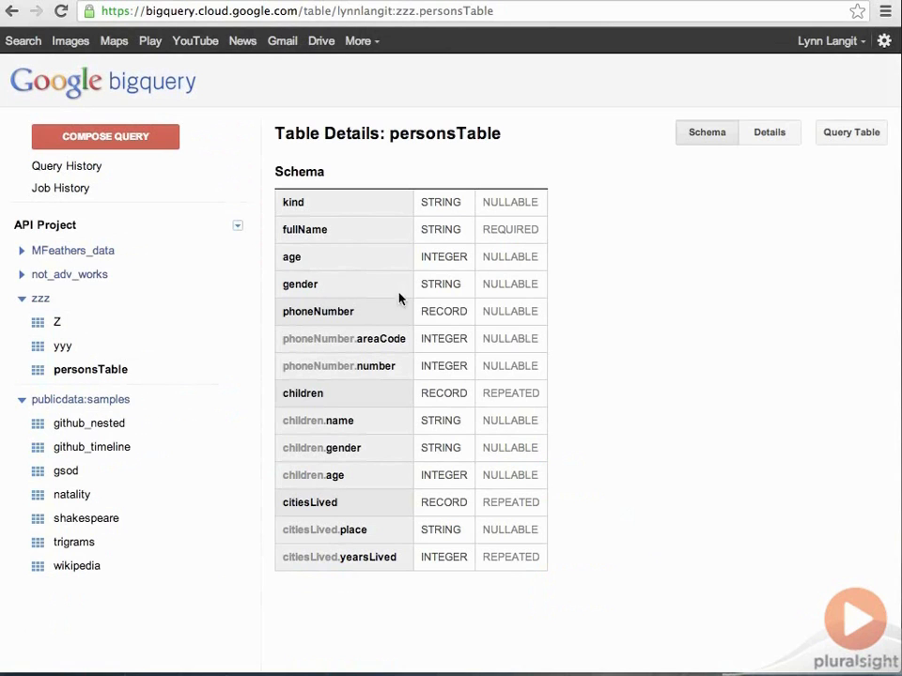
mouse_move(304, 324)
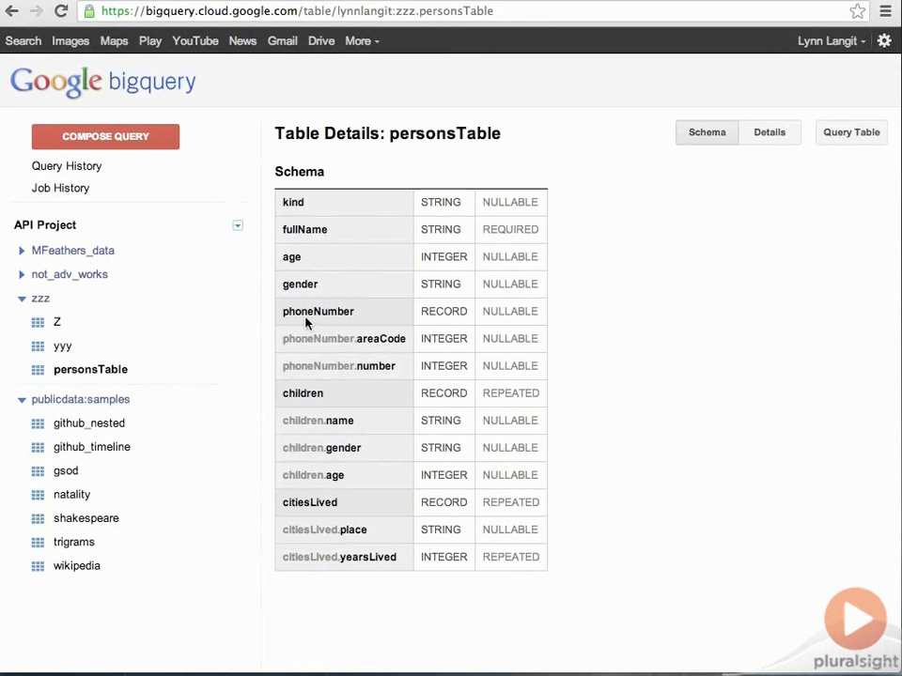
mouse_move(455, 316)
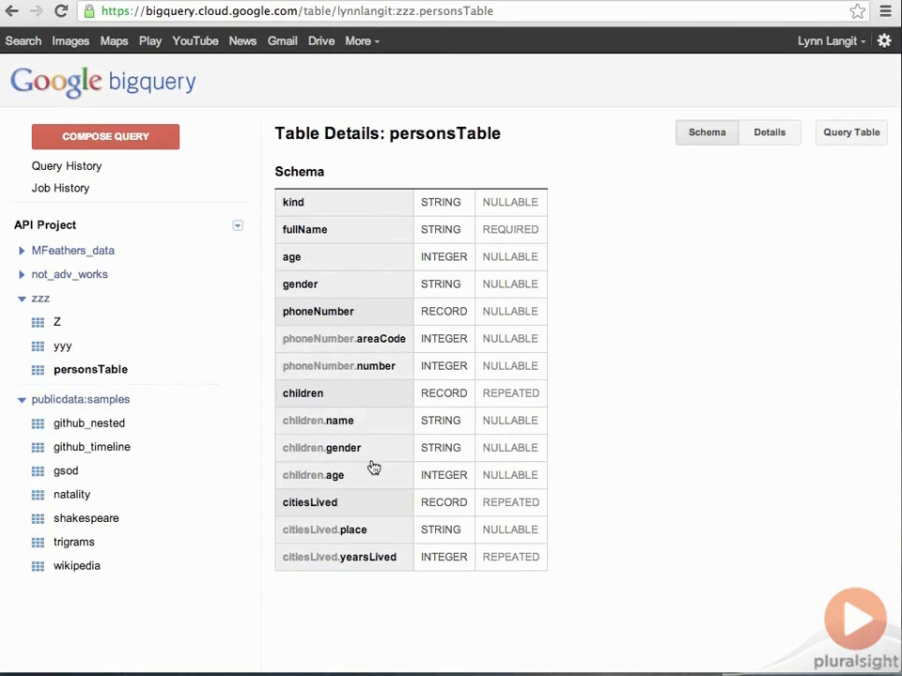
mouse_move(355, 541)
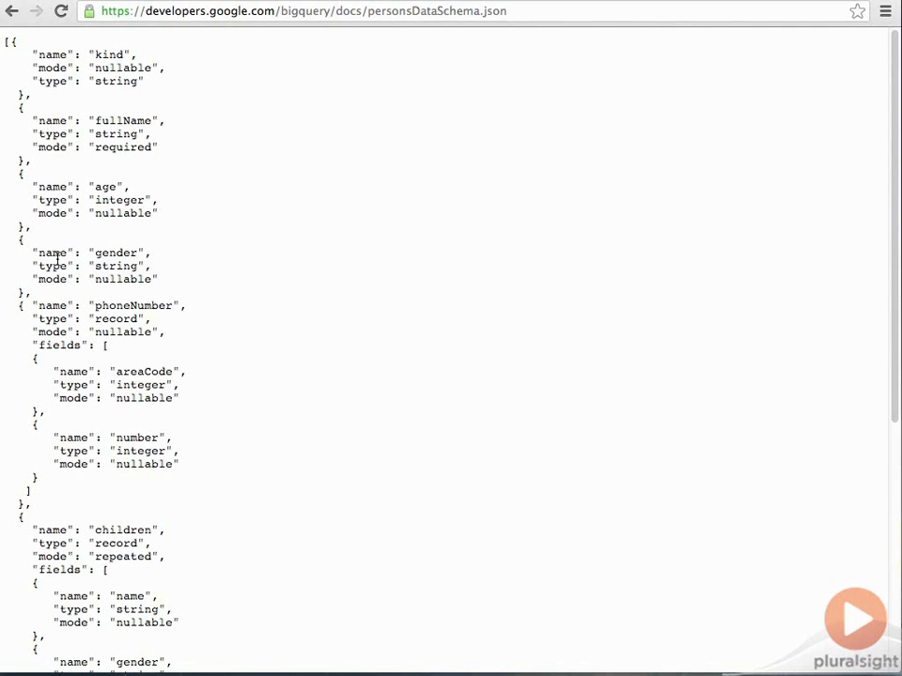
mouse_move(237, 355)
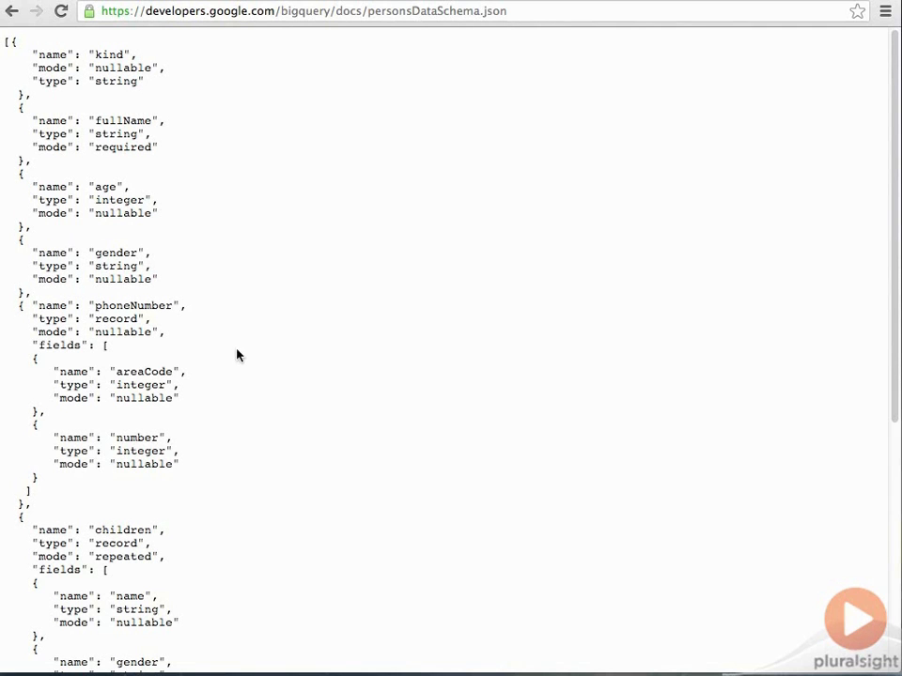
mouse_move(207, 556)
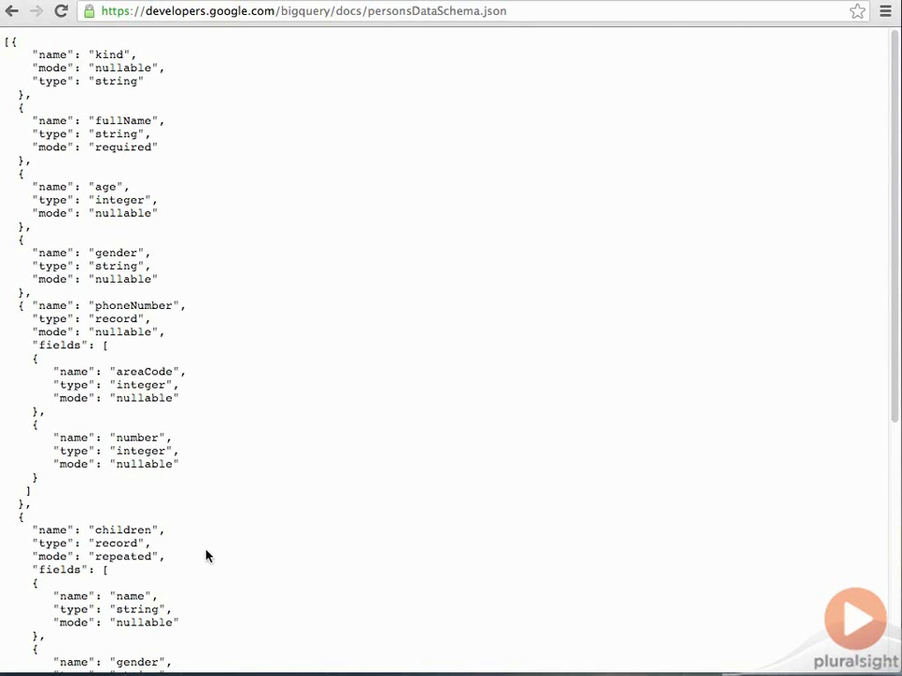
mouse_move(154, 577)
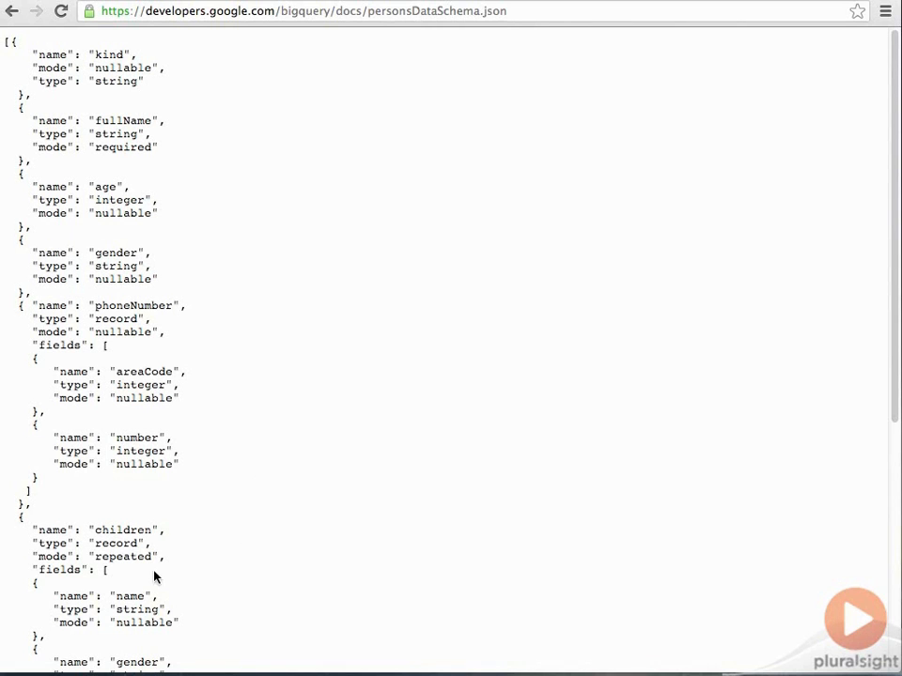
mouse_move(128, 575)
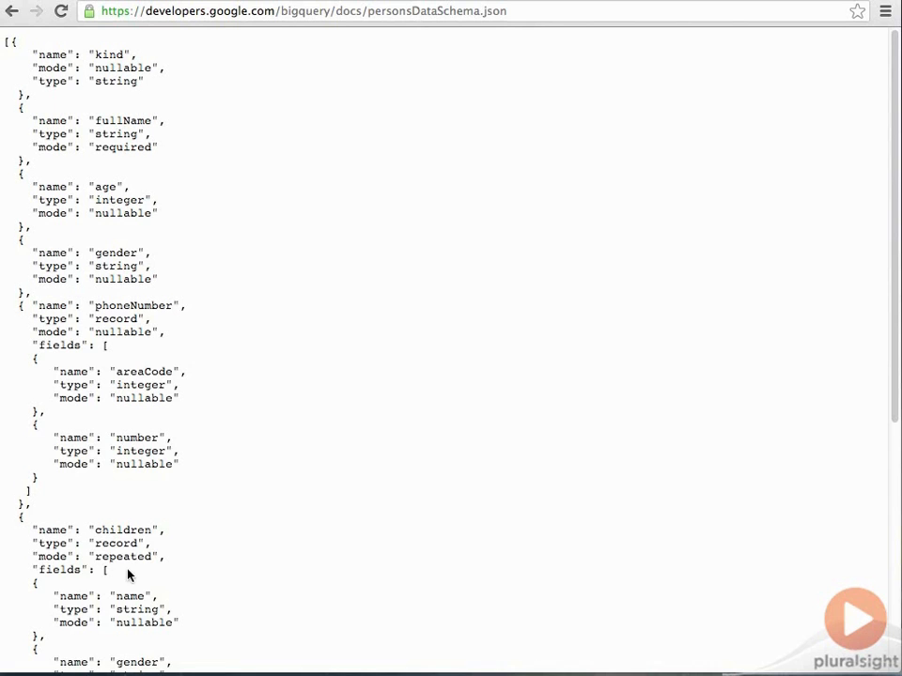
Step: Look through personsDataSchema.json's nested phoneNumber, children and citiesLived fields
scroll(down, 3)
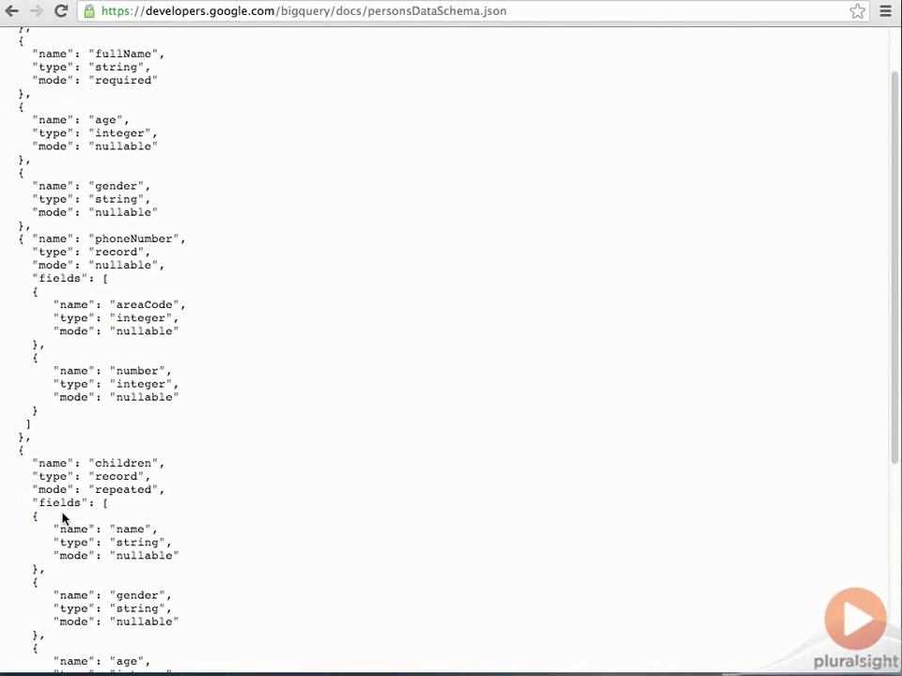
scroll(down, 3)
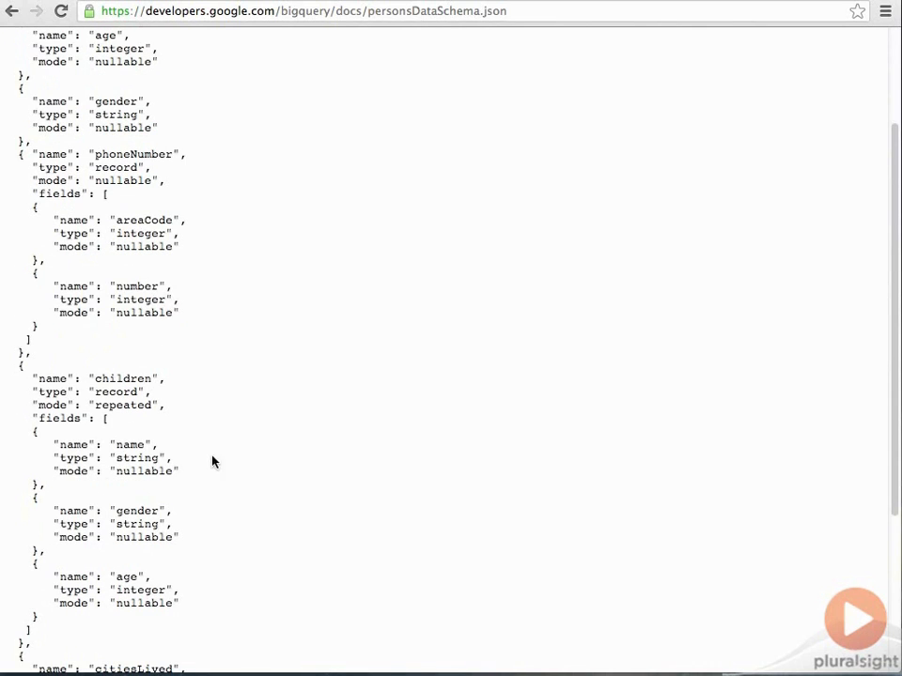
mouse_move(154, 505)
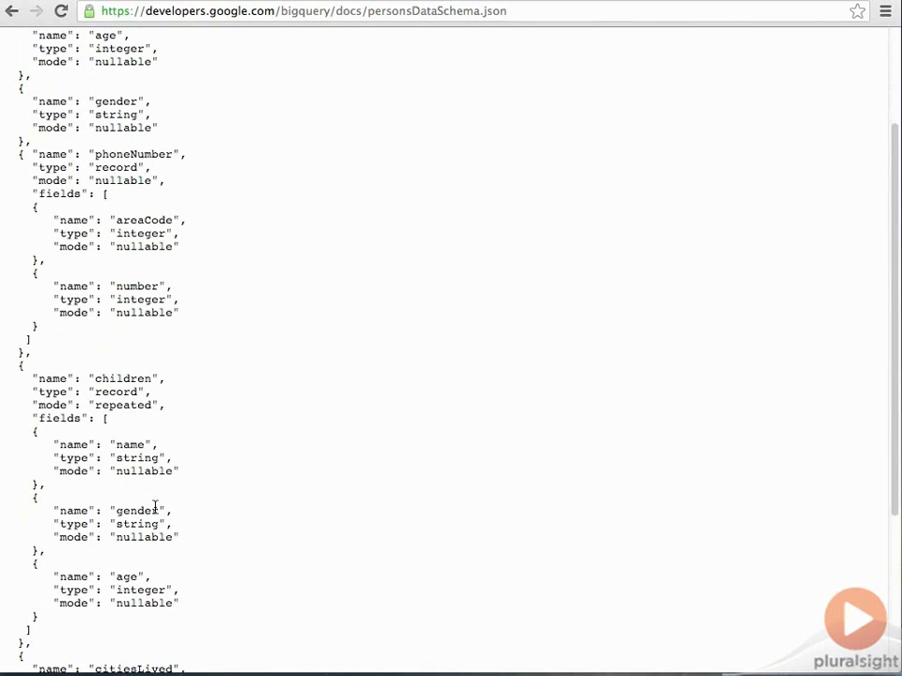
mouse_move(273, 459)
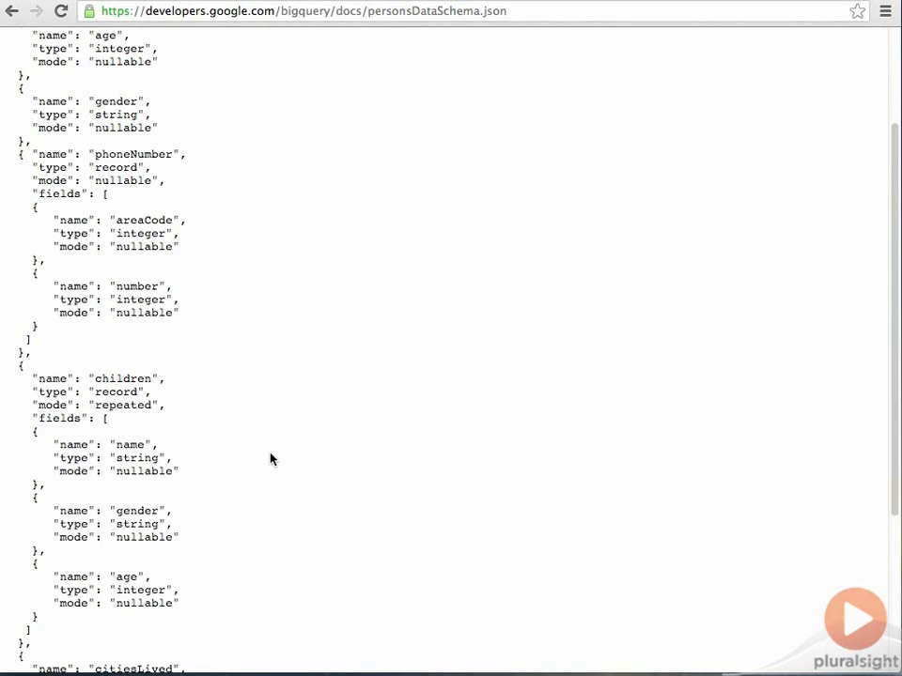
scroll(up, 3)
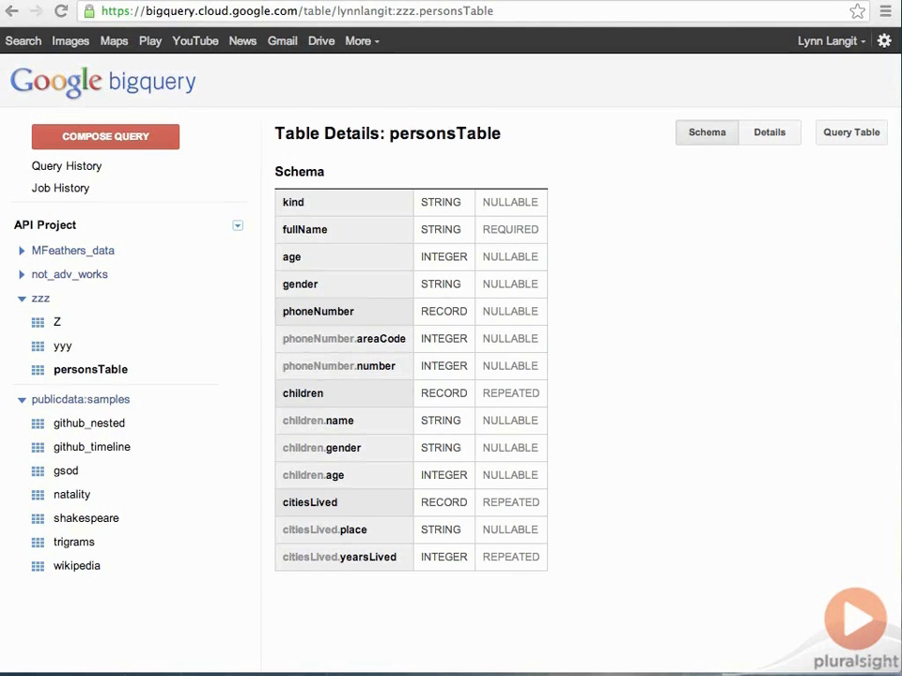
Step: Run SELECT fullName, children.name FROM zzz.personsTable, returning six name/child rows
click(849, 131)
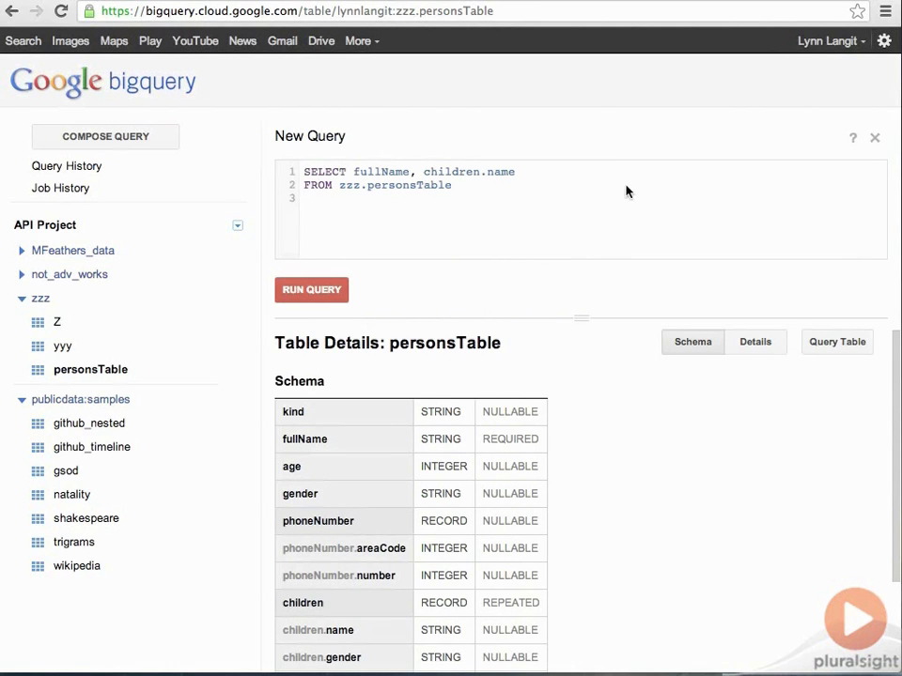
click(312, 289)
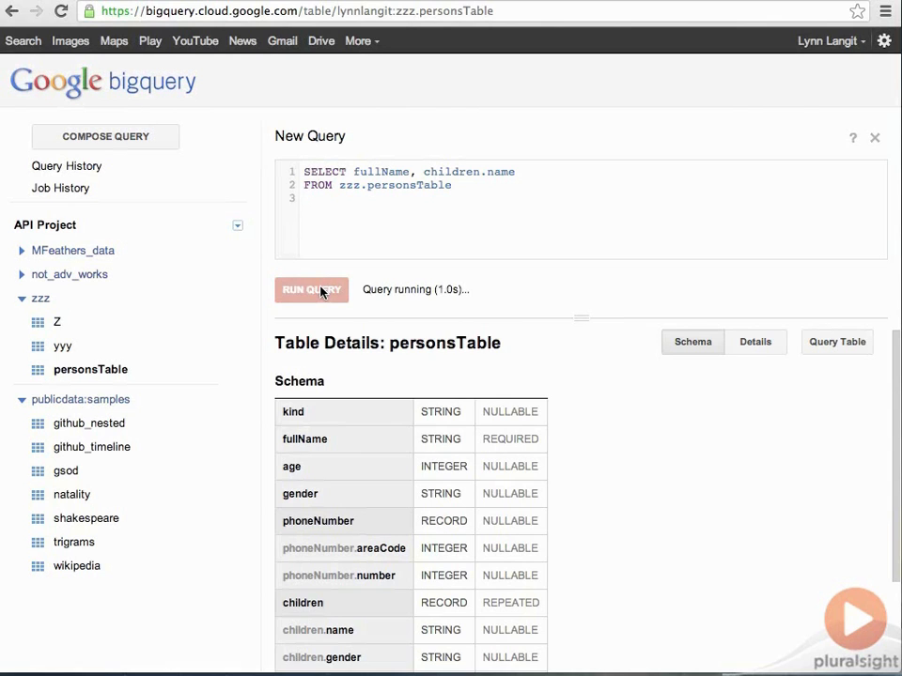
click(312, 289)
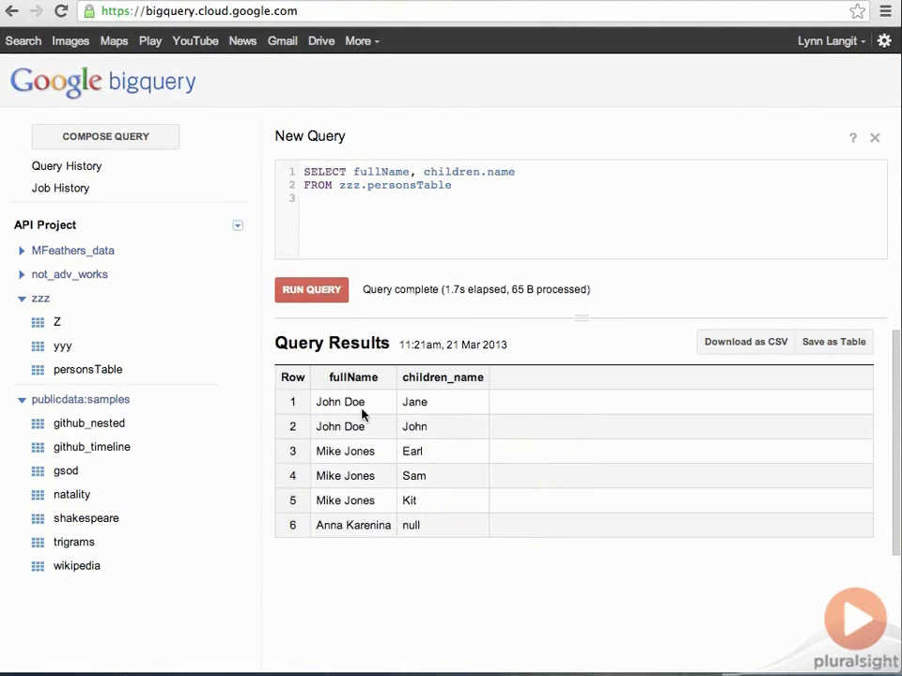
mouse_move(470, 419)
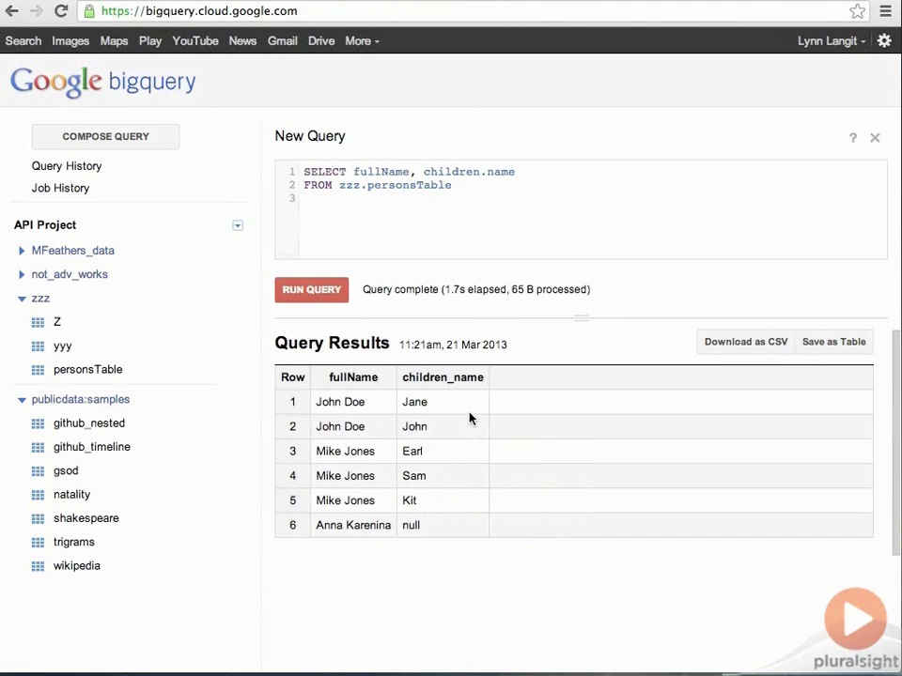
mouse_move(457, 556)
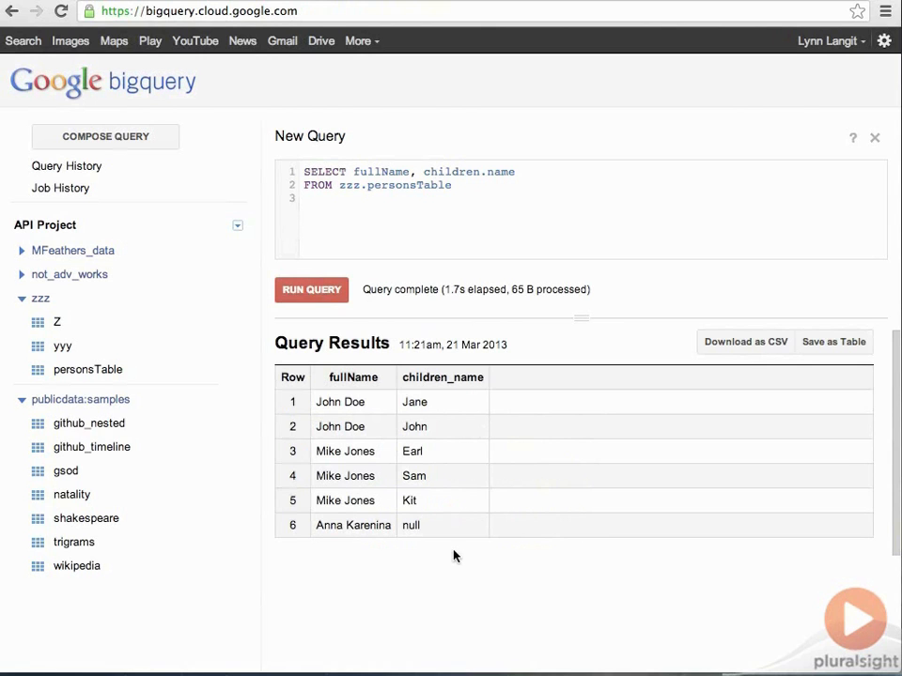
mouse_move(519, 553)
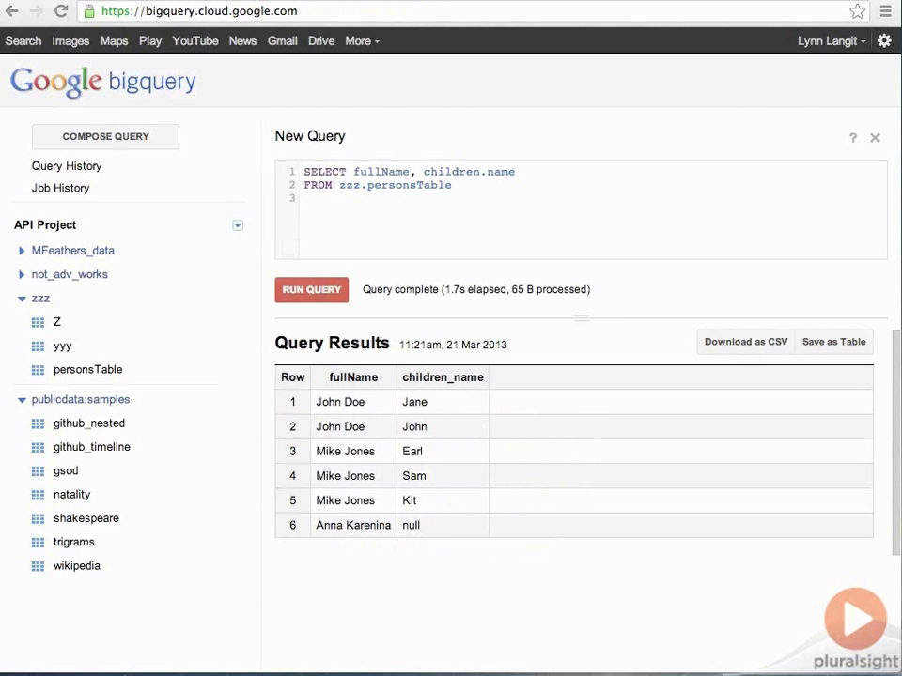
mouse_move(460, 242)
text(GROUP BY children.name, fullName;)
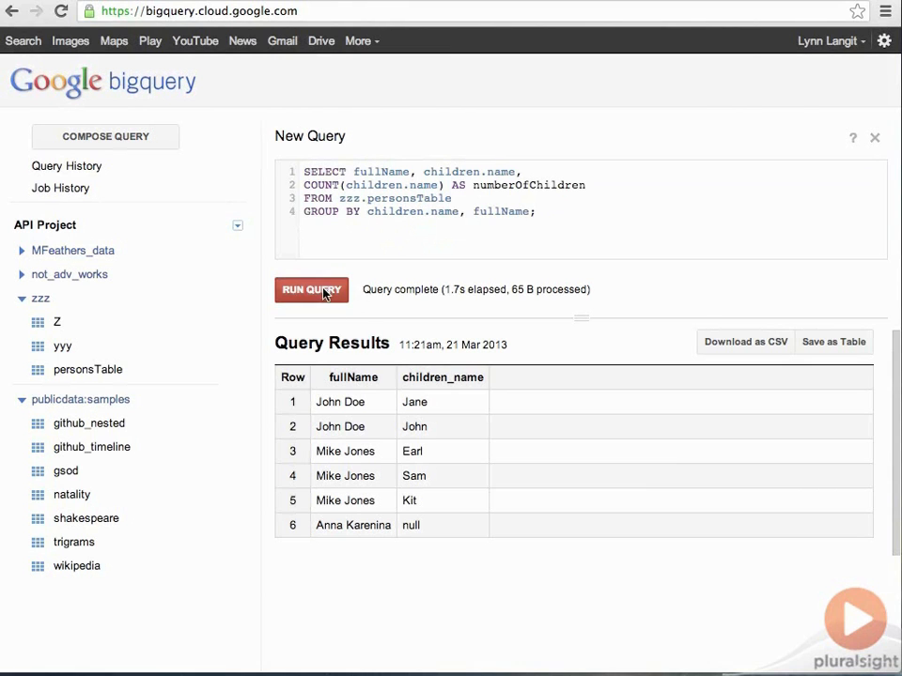
Step: Run the GROUP BY query adding a numberOfChildren count per name and person
click(312, 290)
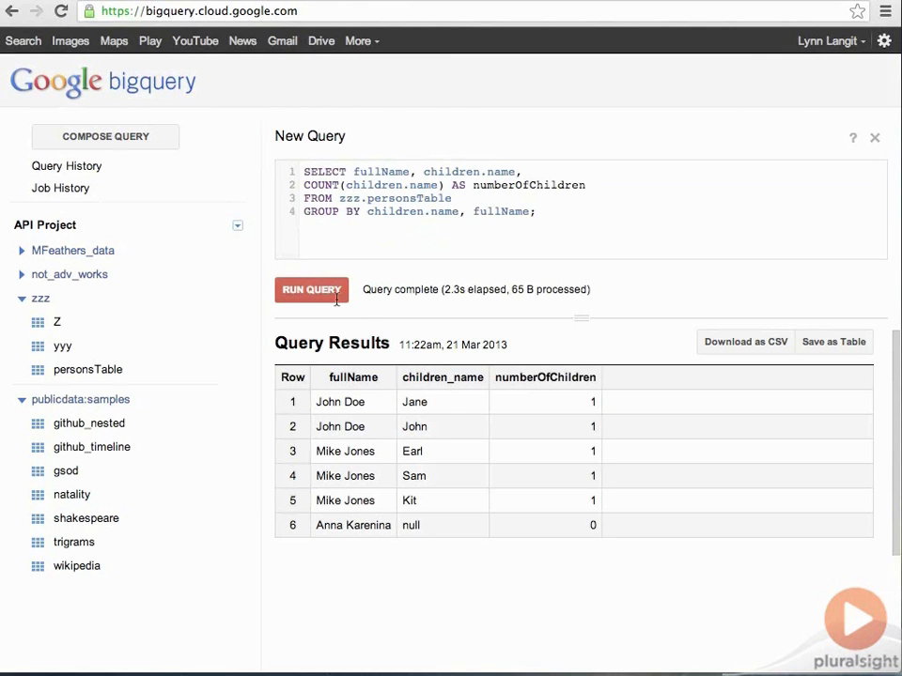
mouse_move(466, 447)
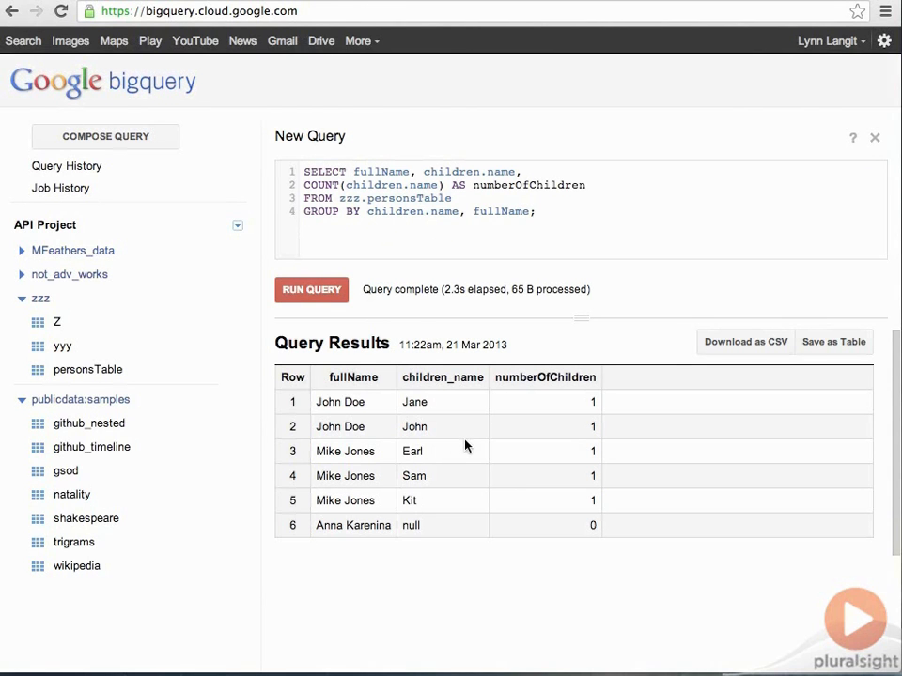
mouse_move(408, 240)
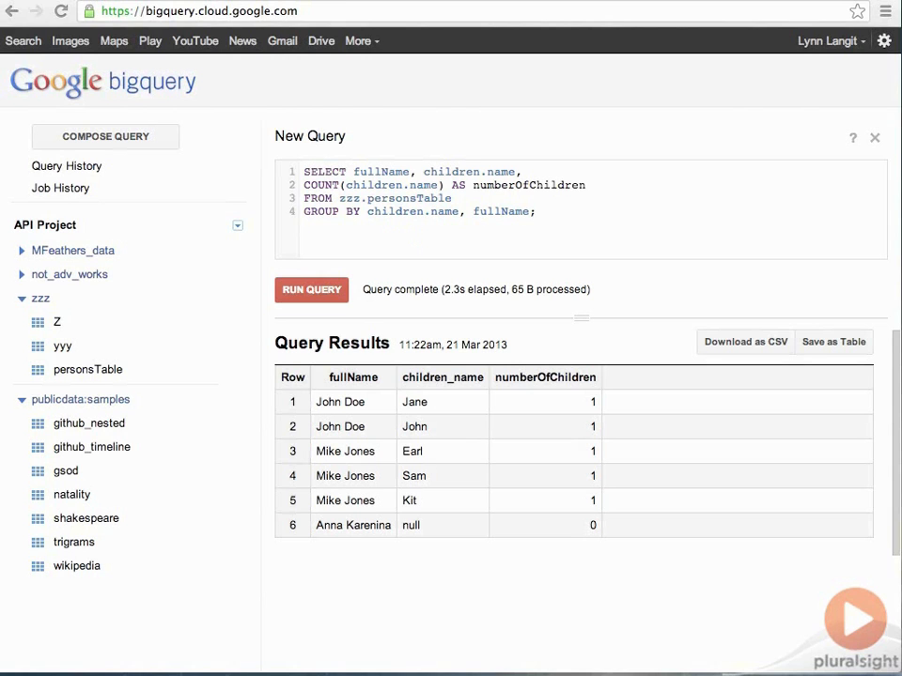
mouse_move(289, 160)
text(WITHIN RECORD )
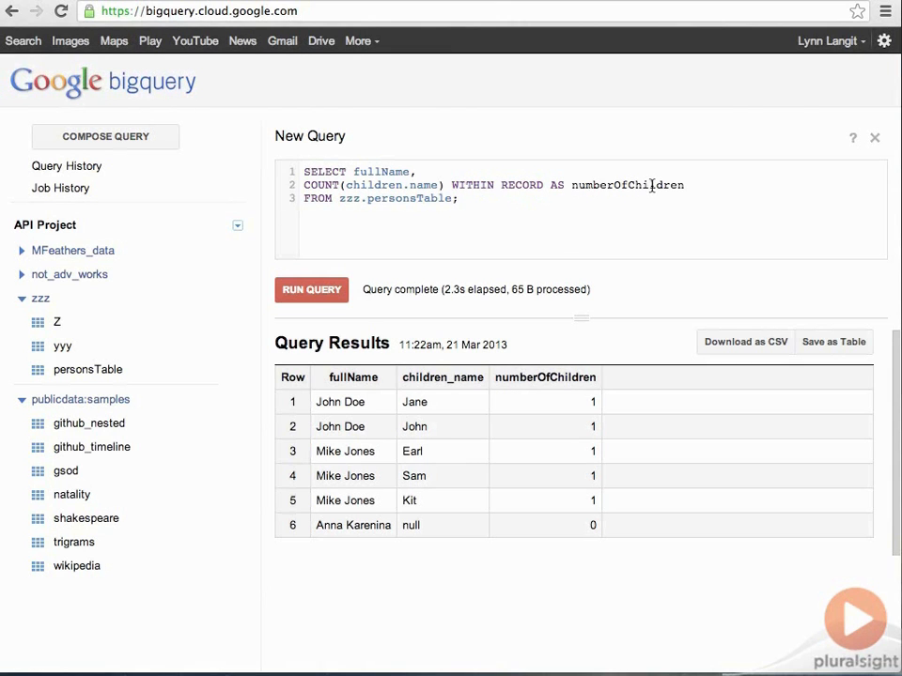
Step: Run the COUNT(children.name) WITHIN RECORD query for per-person child counts
click(312, 290)
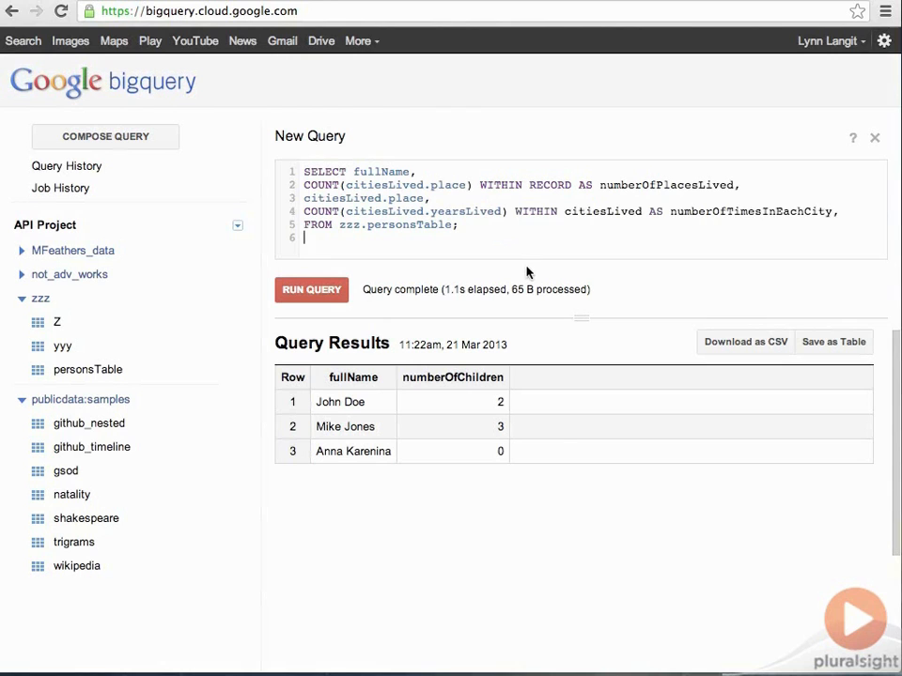
mouse_move(691, 186)
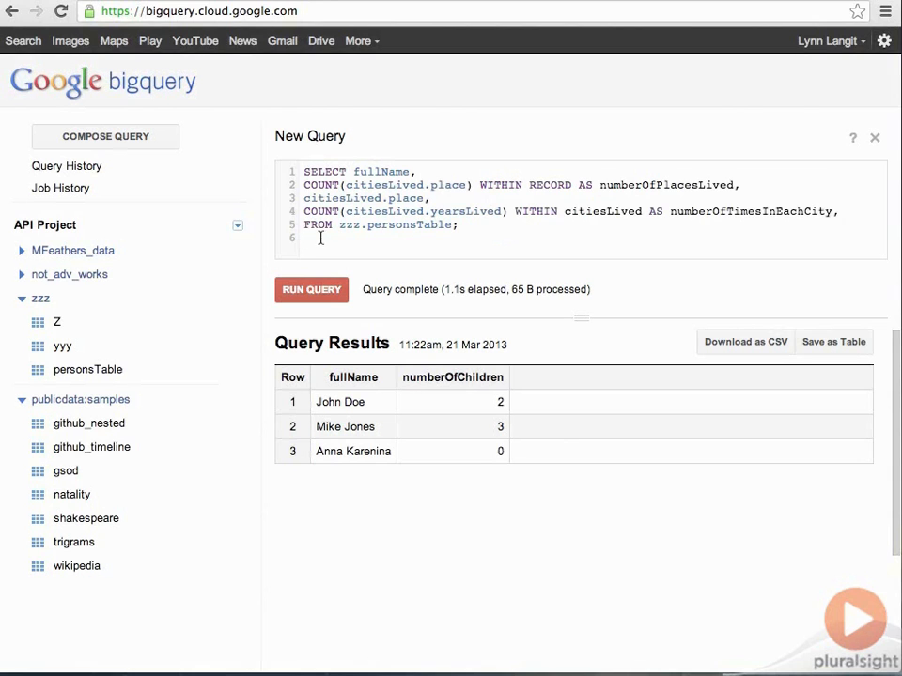
mouse_move(488, 244)
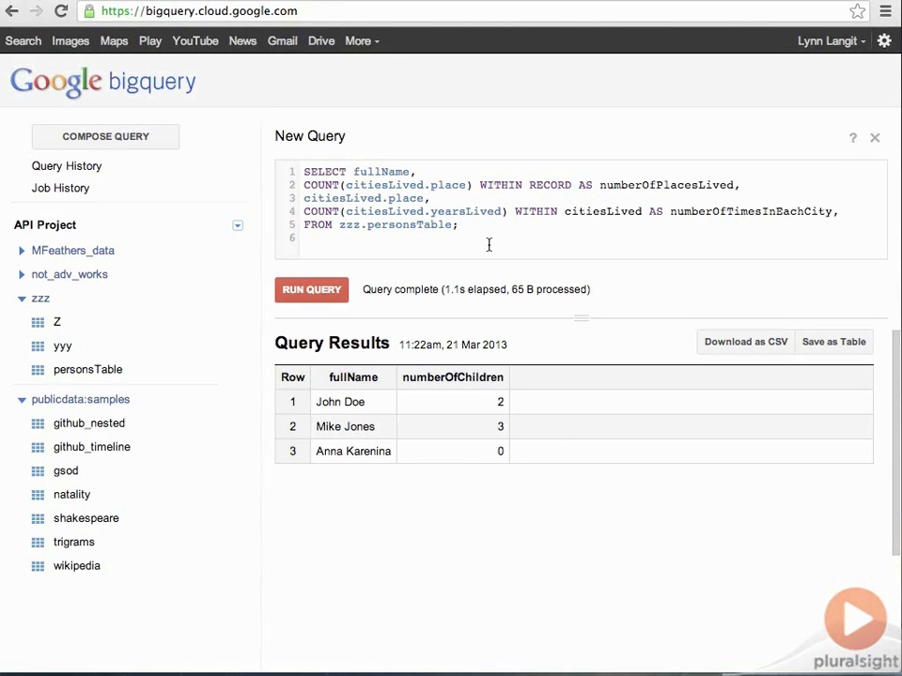
mouse_move(596, 225)
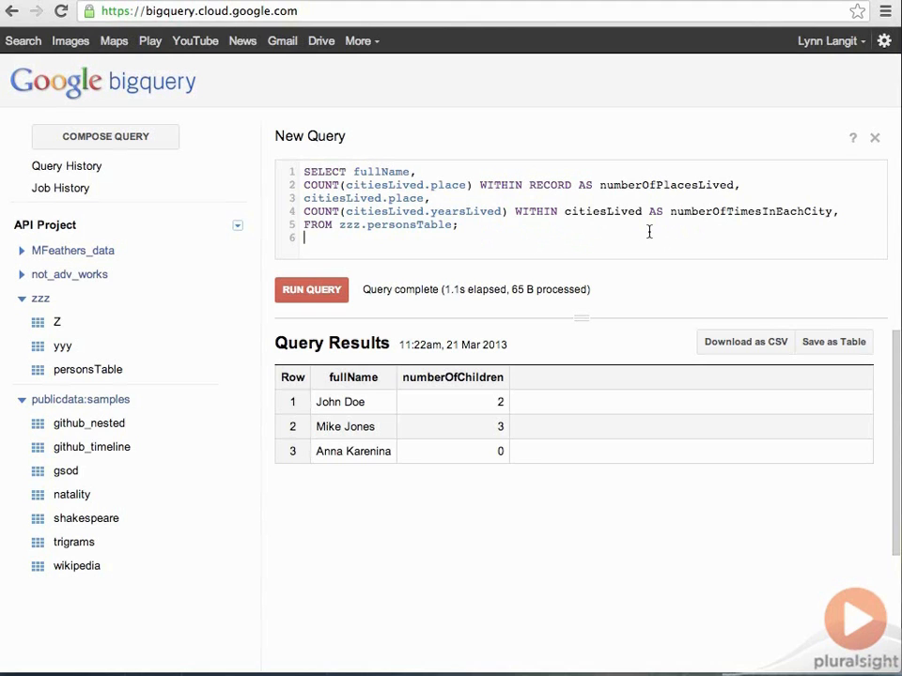
mouse_move(478, 160)
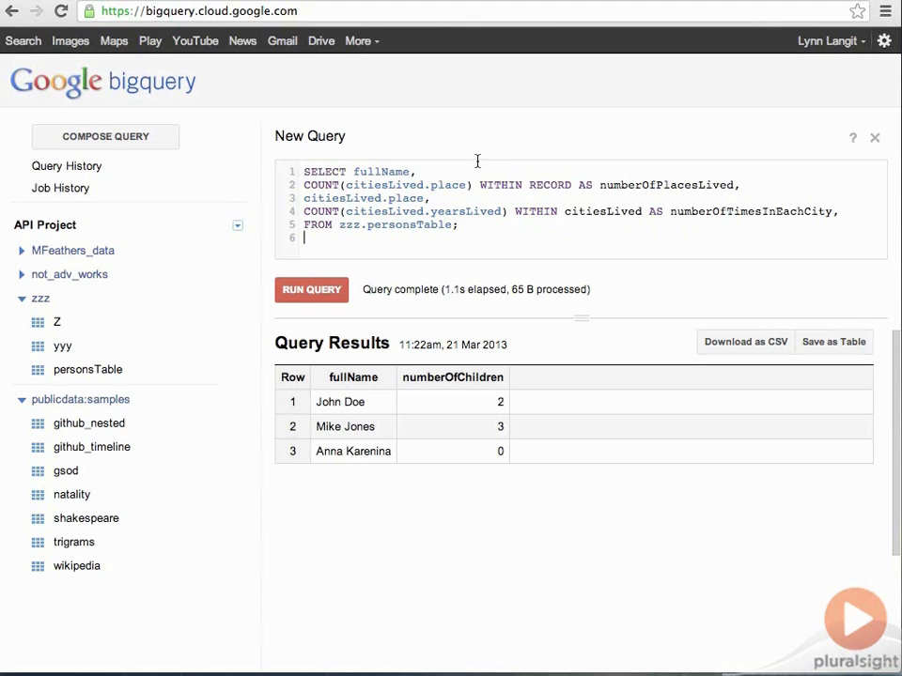
Step: Run the WITHIN RECORD / WITHIN citiesLived count query, returning nine rows
click(312, 289)
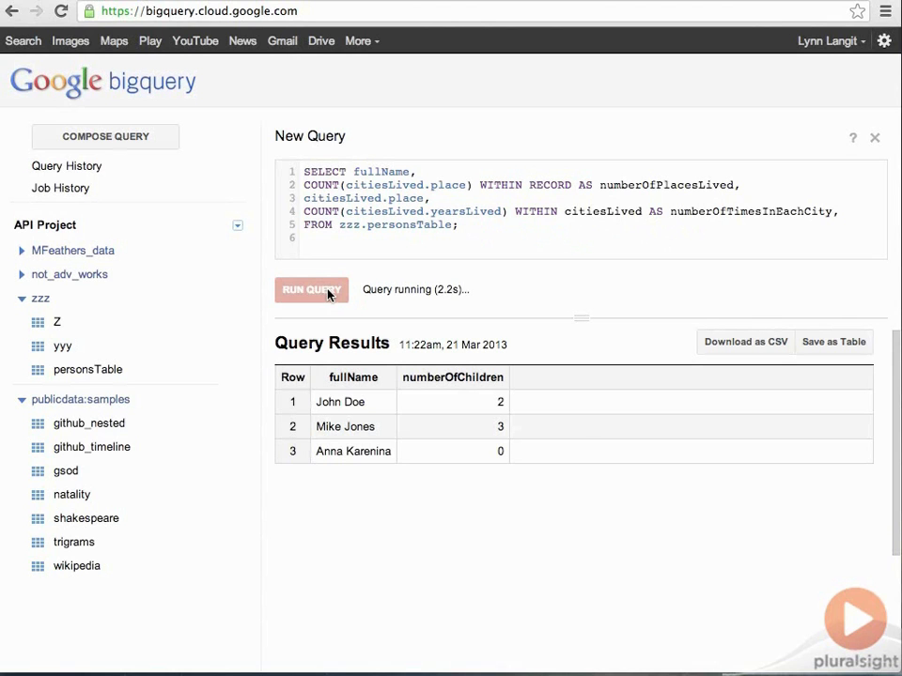
click(312, 290)
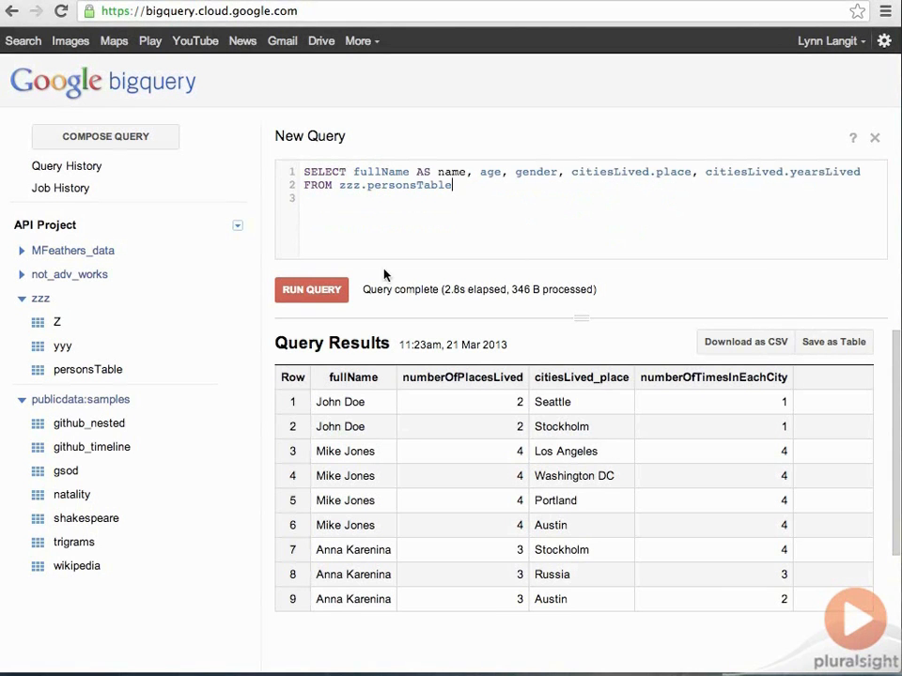
Step: Run the query listing name, age, gender, citiesLived.place and yearsLived per city-year
click(312, 289)
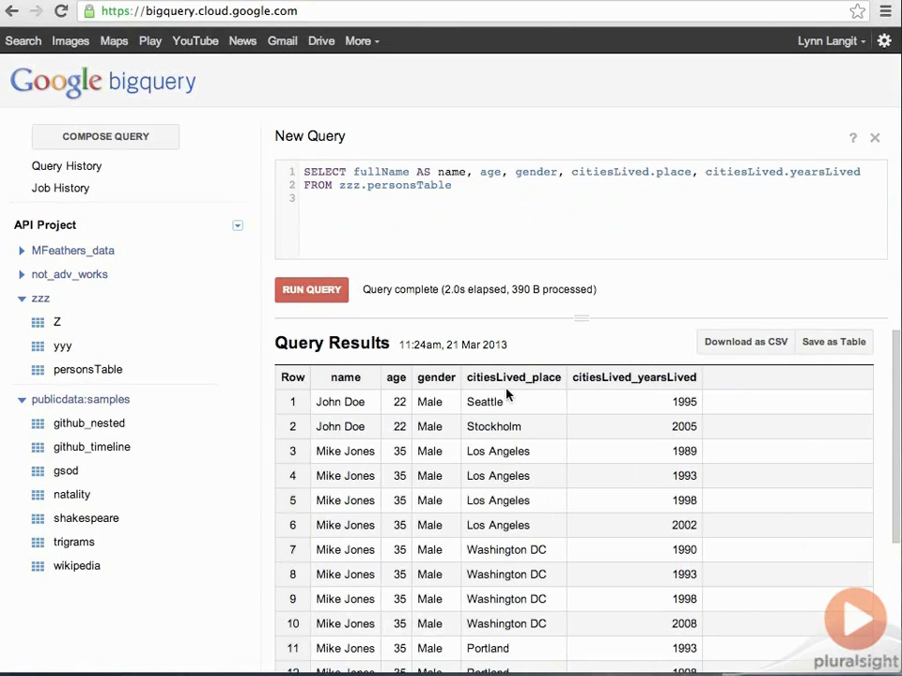
mouse_move(515, 375)
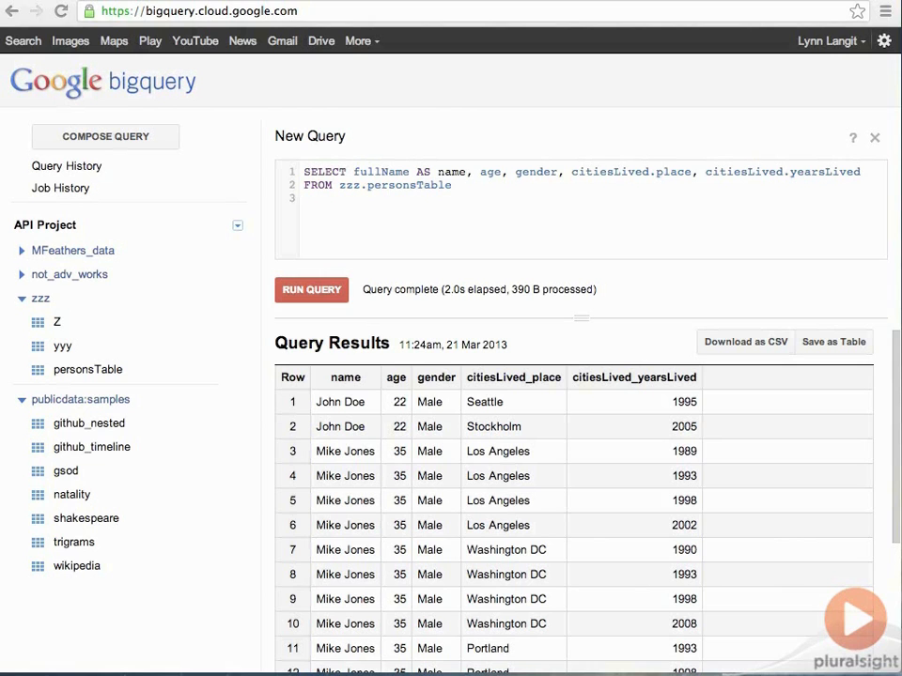
mouse_move(396, 222)
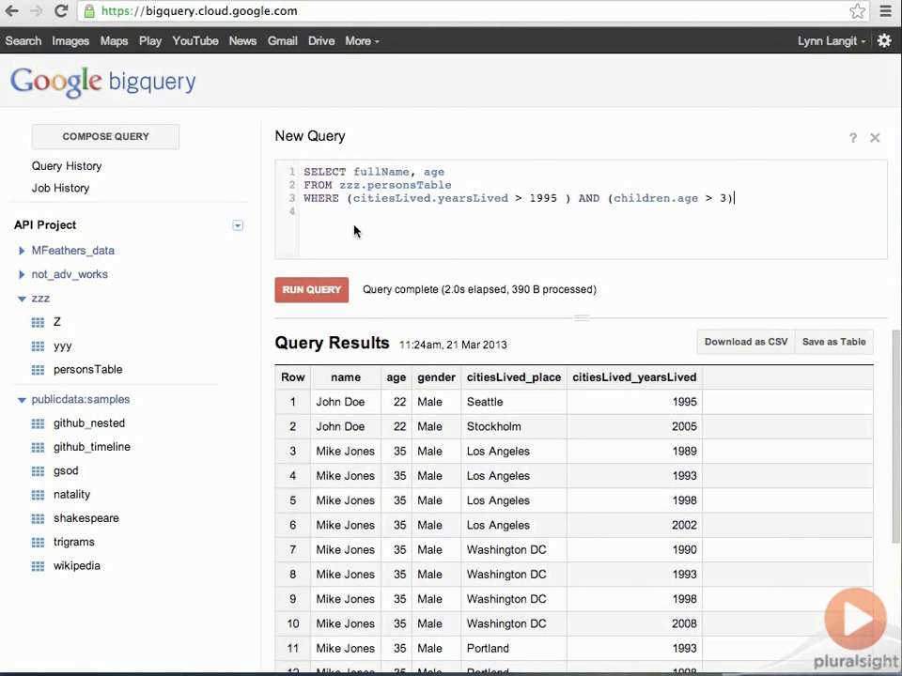
Step: Run the yearsLived > 1995 AND children.age > 3 filter, which fails with a cross-product error
click(312, 289)
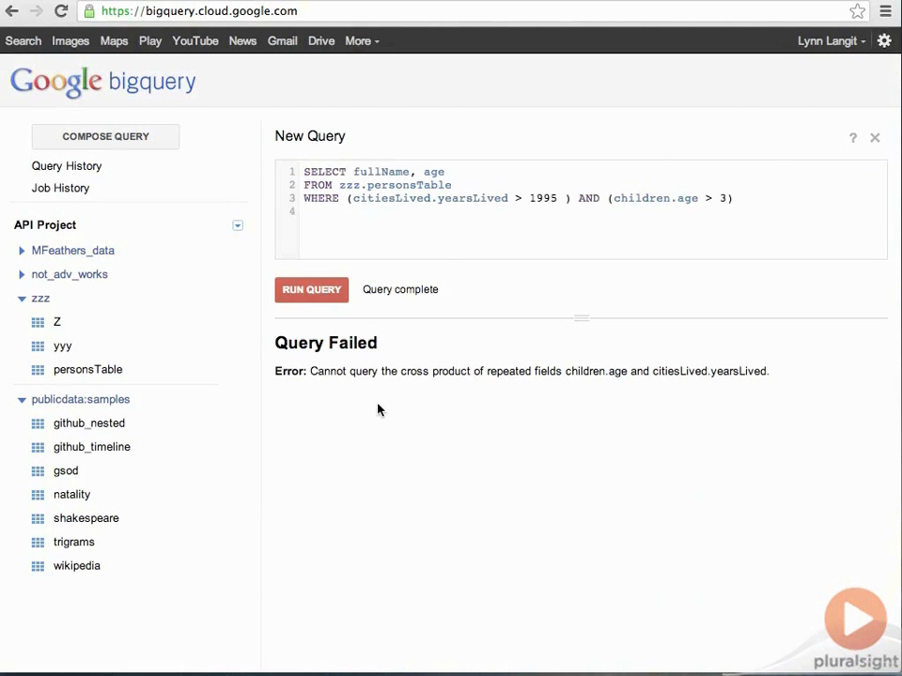
mouse_move(601, 402)
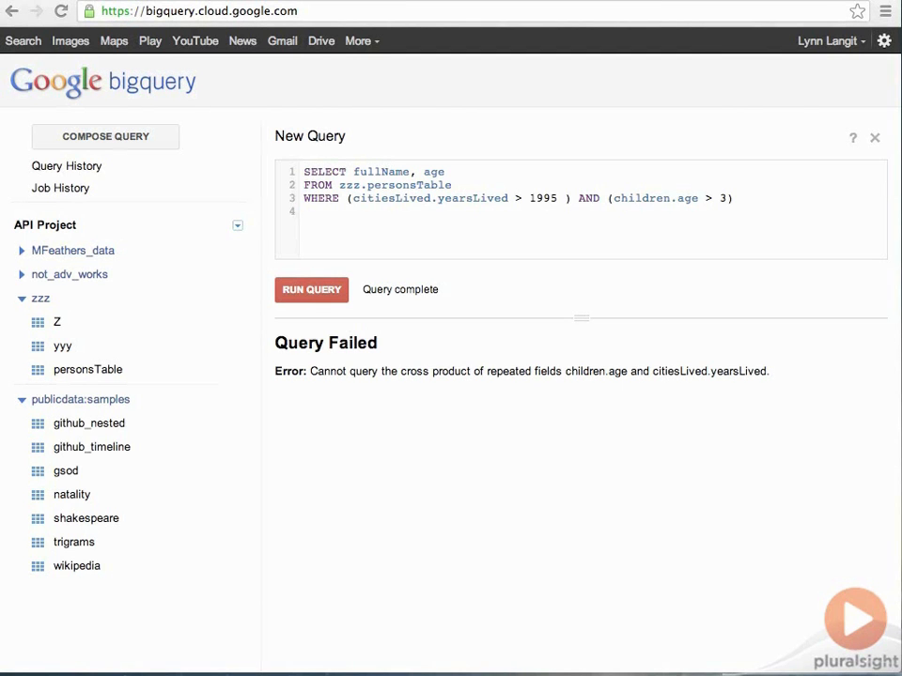
mouse_move(549, 530)
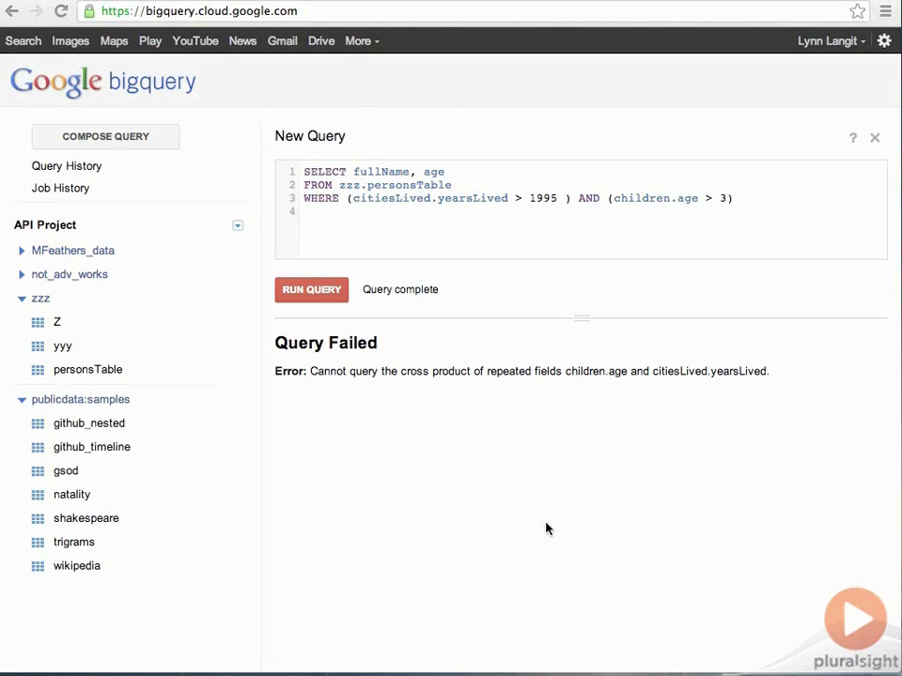
click(302, 173)
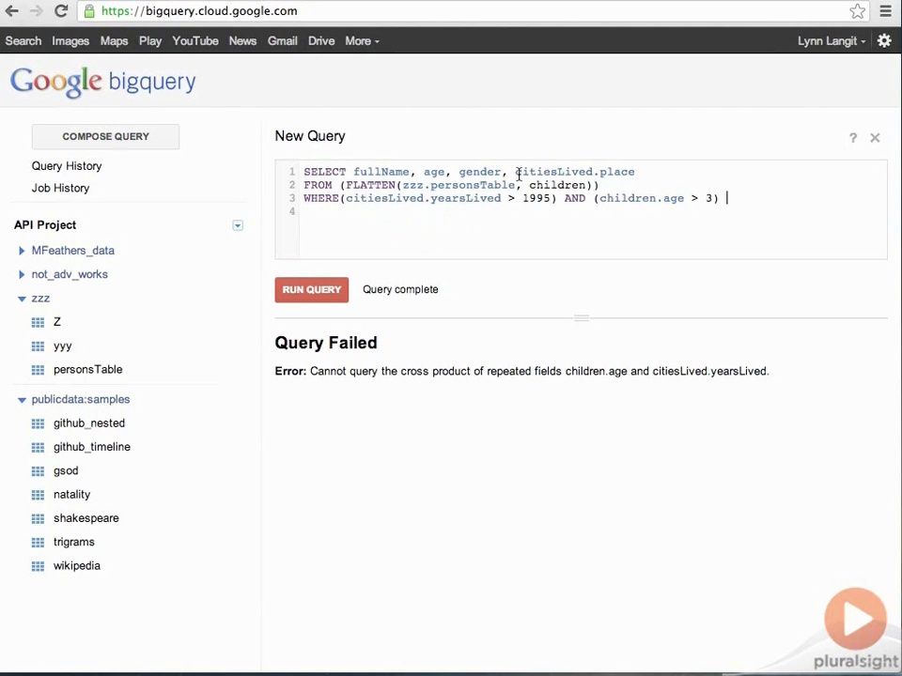
mouse_move(334, 312)
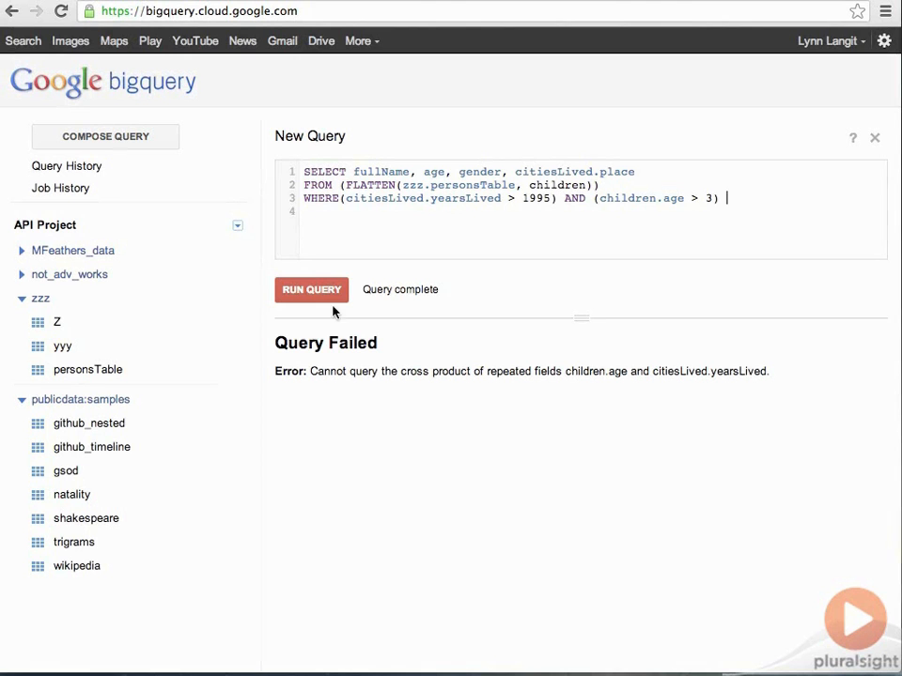
Step: Run the filtered query on FLATTEN(zzz.personsTable, children)
click(312, 290)
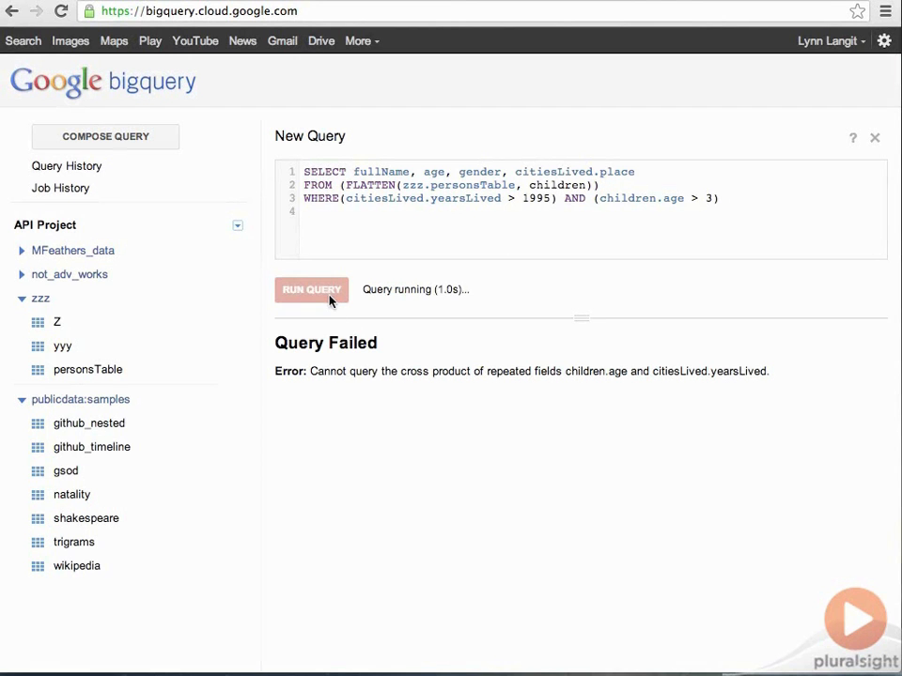
click(312, 289)
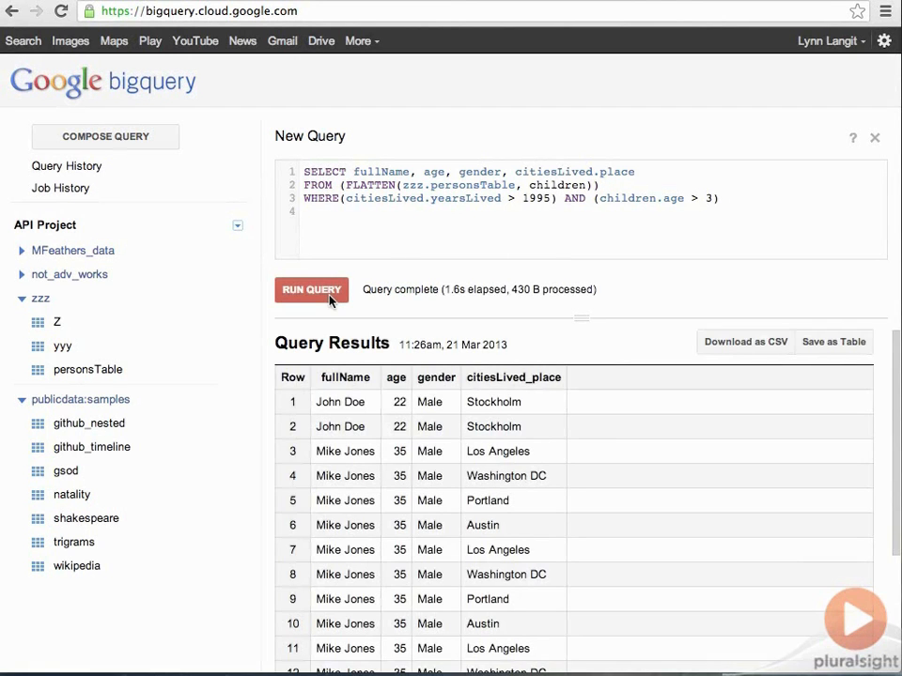
mouse_move(477, 233)
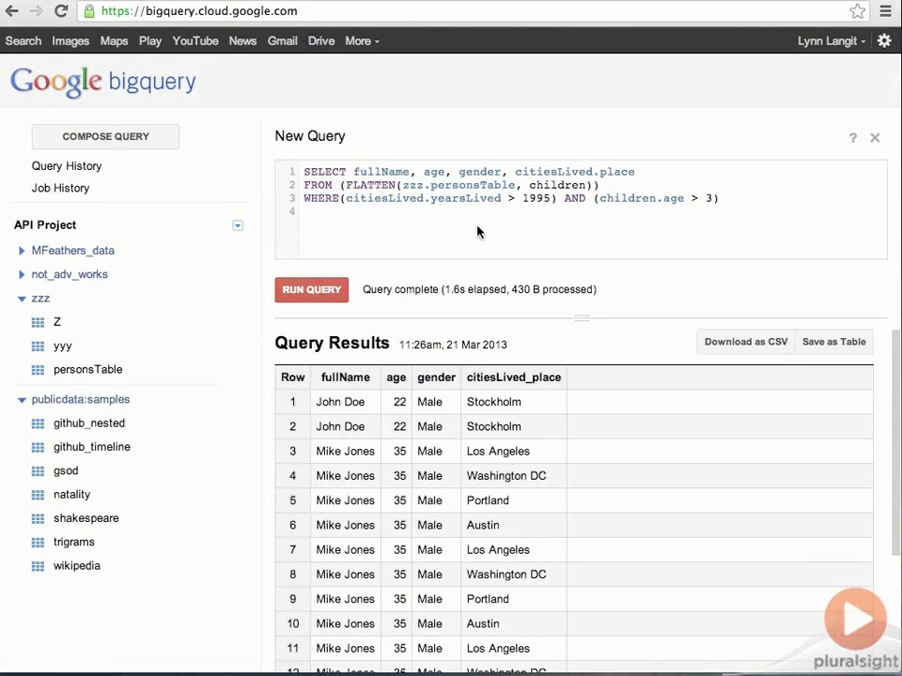
mouse_move(590, 413)
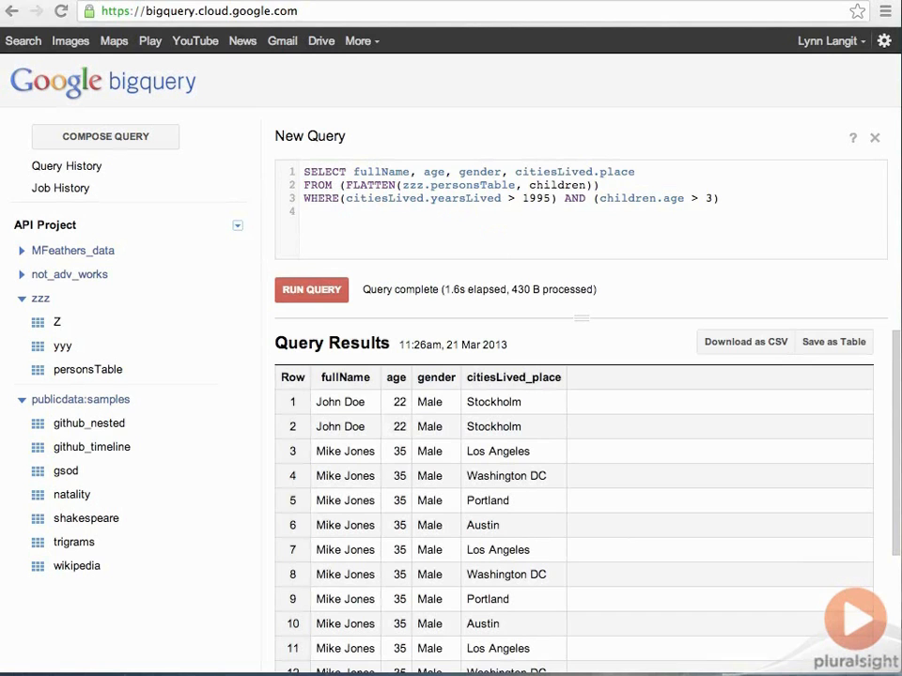
Step: Add GROUP BY fullName, age, gender, citiesLived.place and run again
text(GROUP BY fullName, age, gender, citiesLived.place)
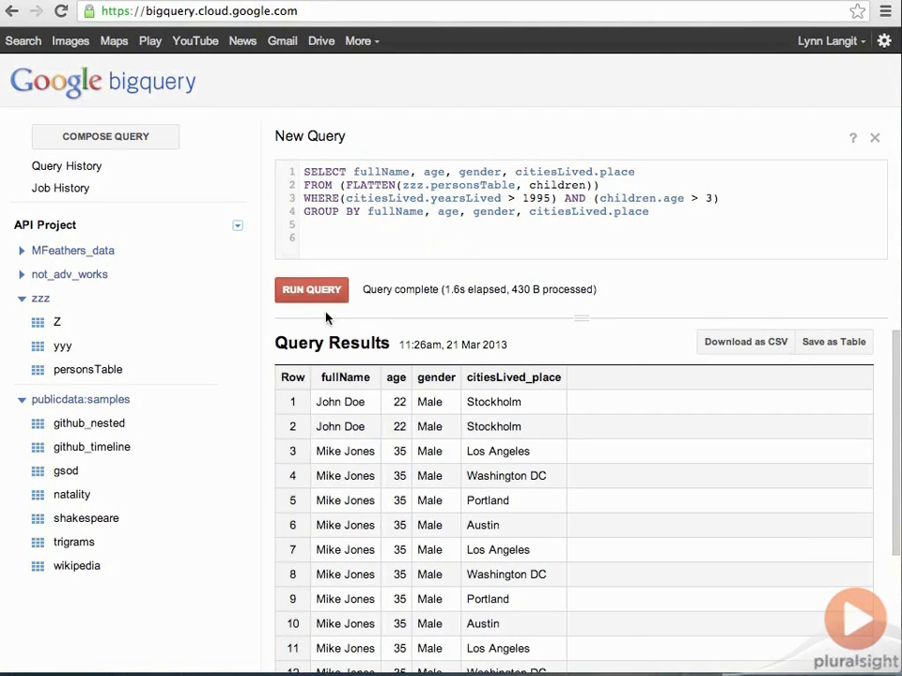
click(312, 290)
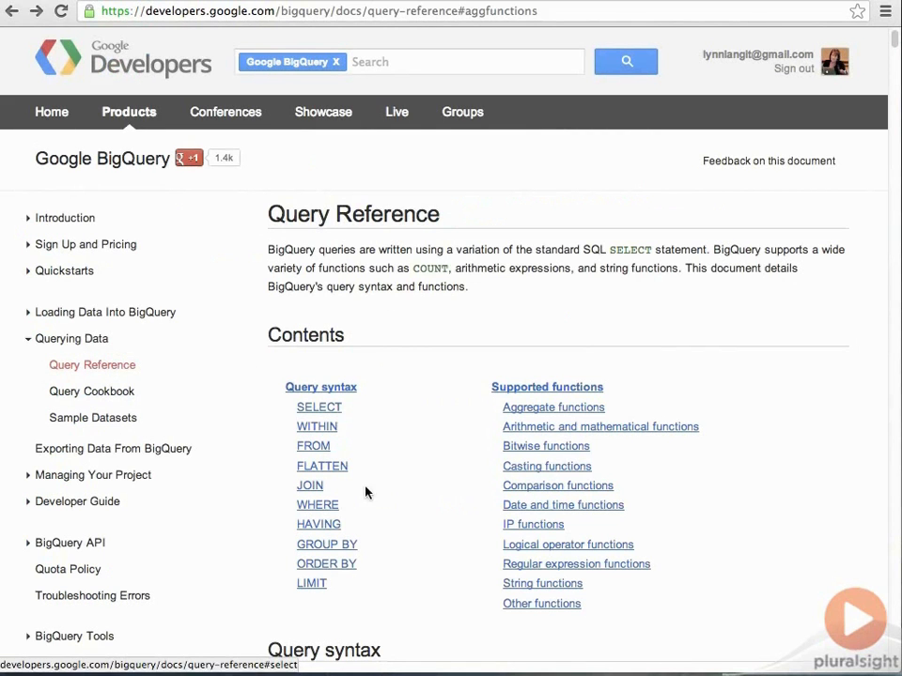
mouse_move(327, 564)
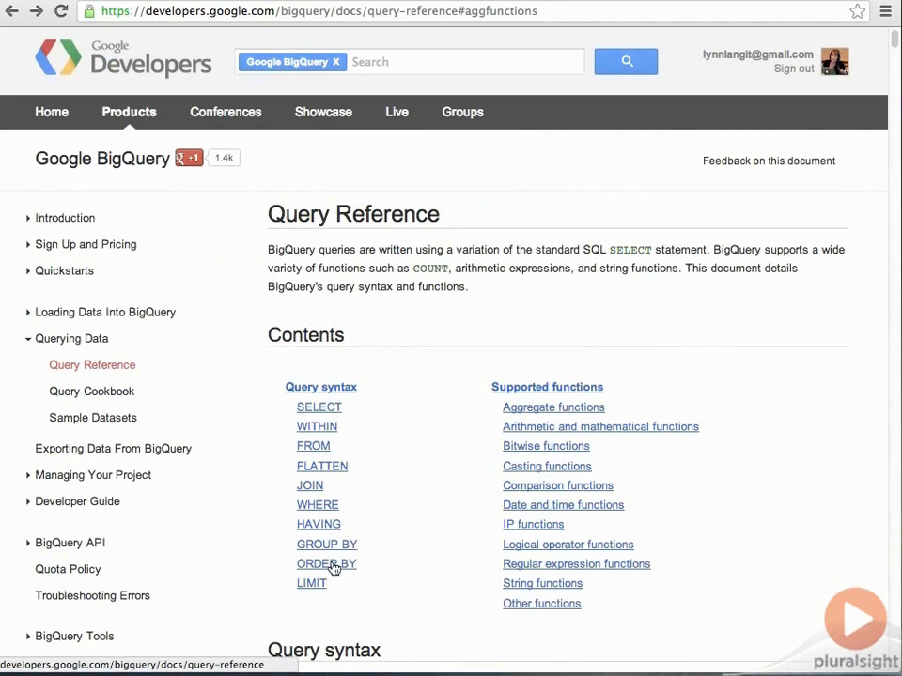
mouse_move(616, 416)
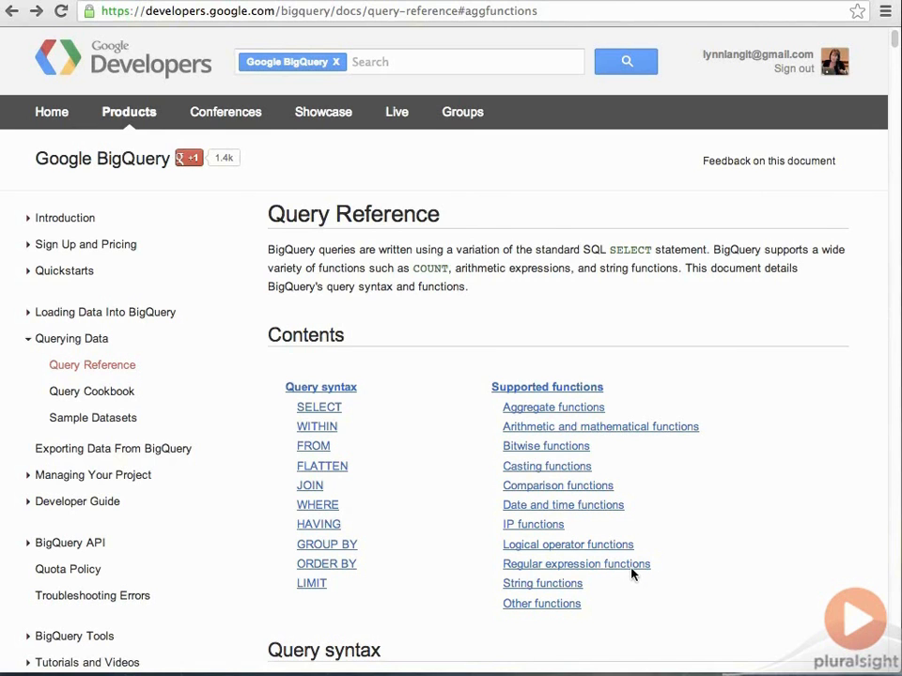
mouse_move(563, 503)
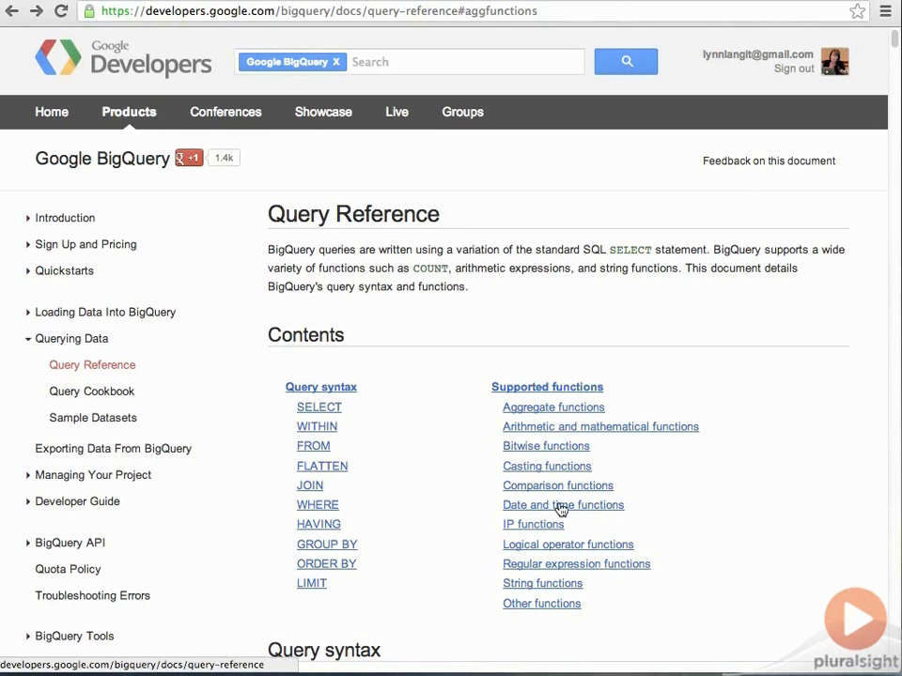
mouse_move(552, 406)
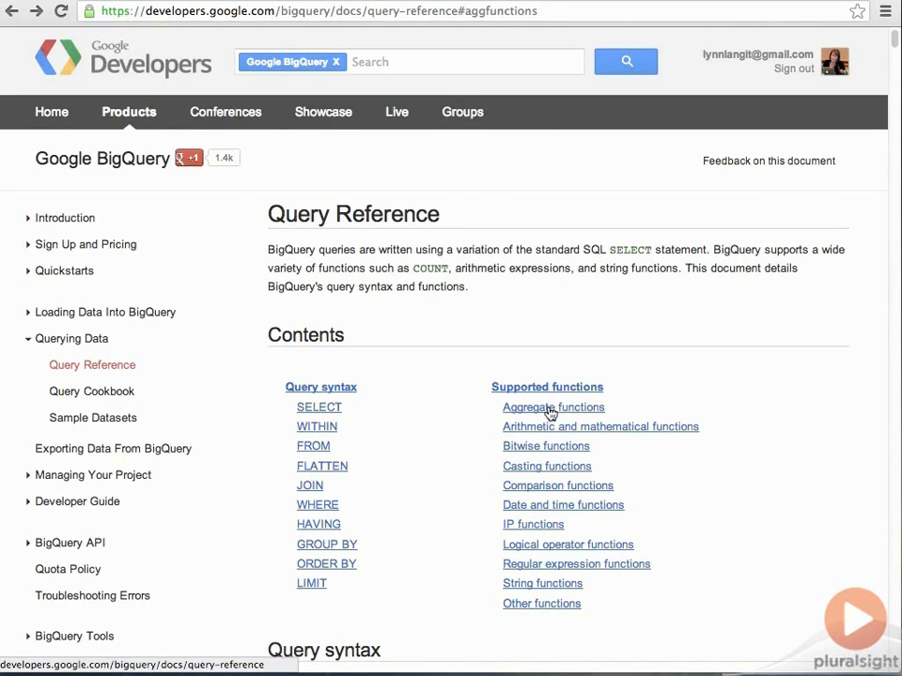
Step: Browse the Aggregate functions table listing COUNT, GROUP_CONCAT, QUANTILES, NTH and TOP
click(553, 406)
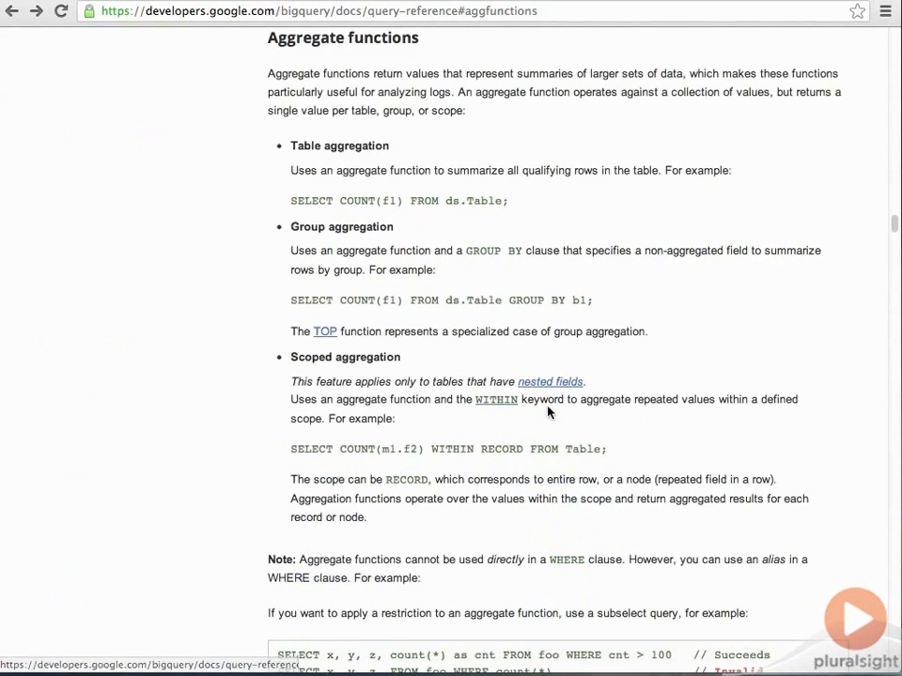
scroll(down, 3)
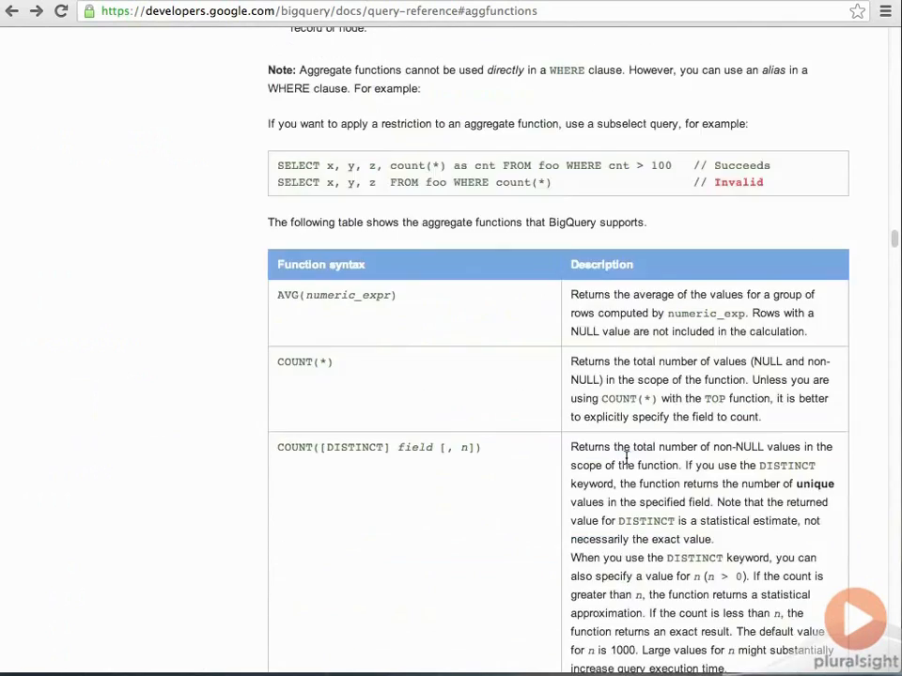
scroll(down, 3)
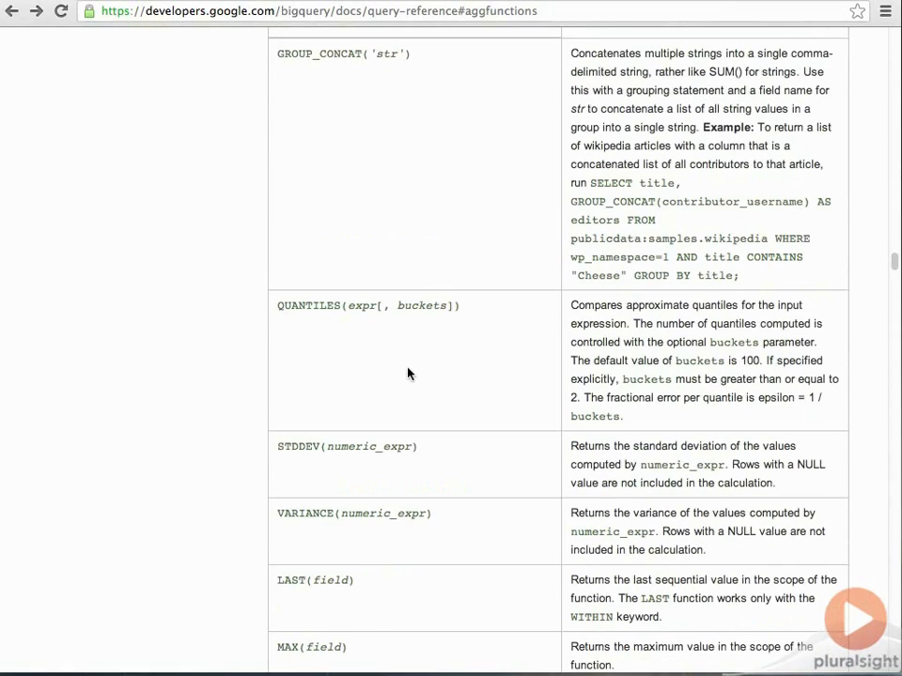
scroll(down, 3)
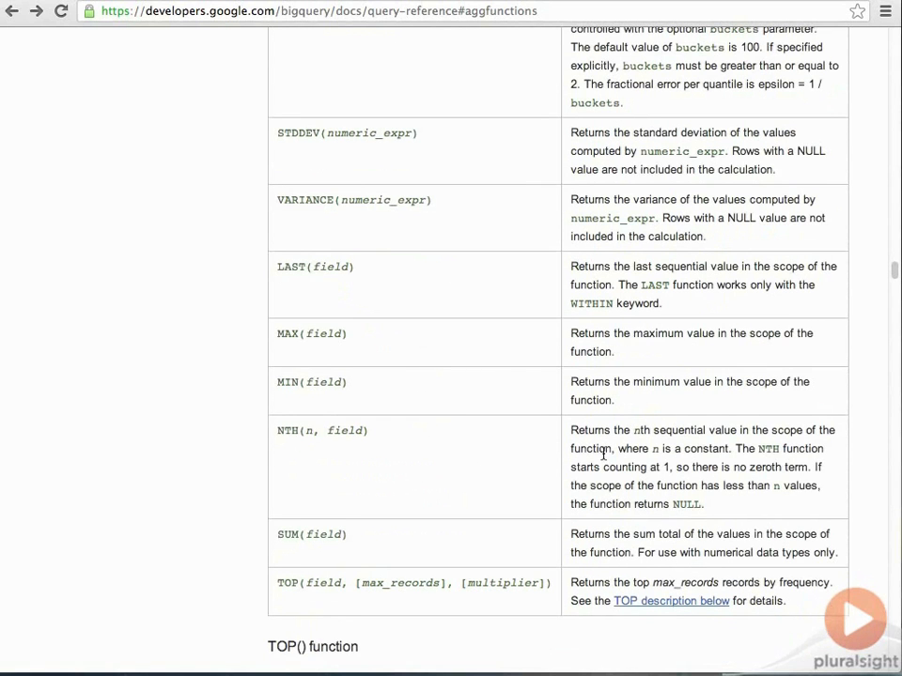
Step: Read the IP functions section under Supported functions, then return to the contents list
click(12, 11)
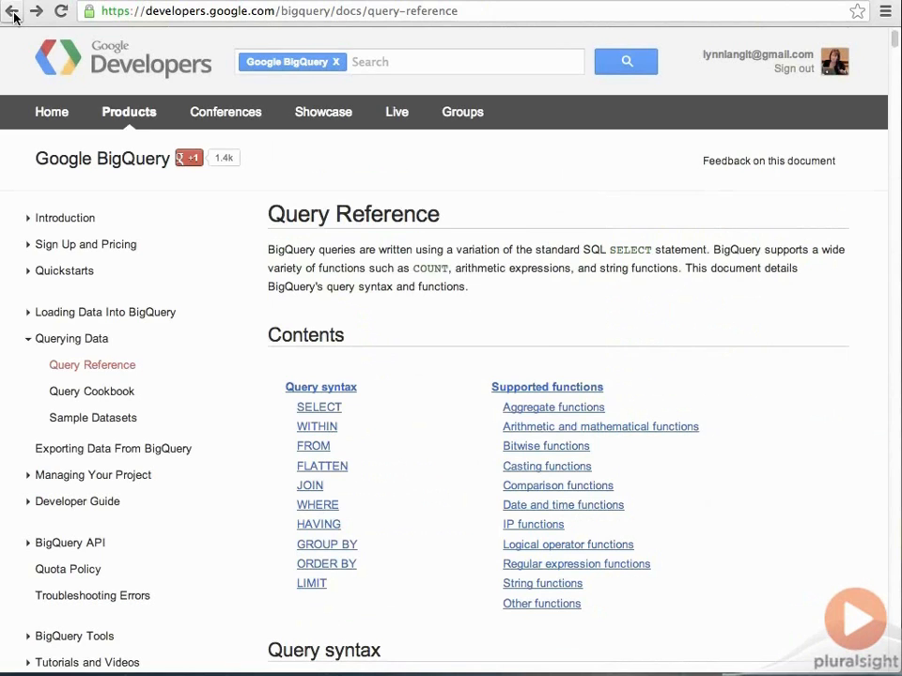
mouse_move(574, 473)
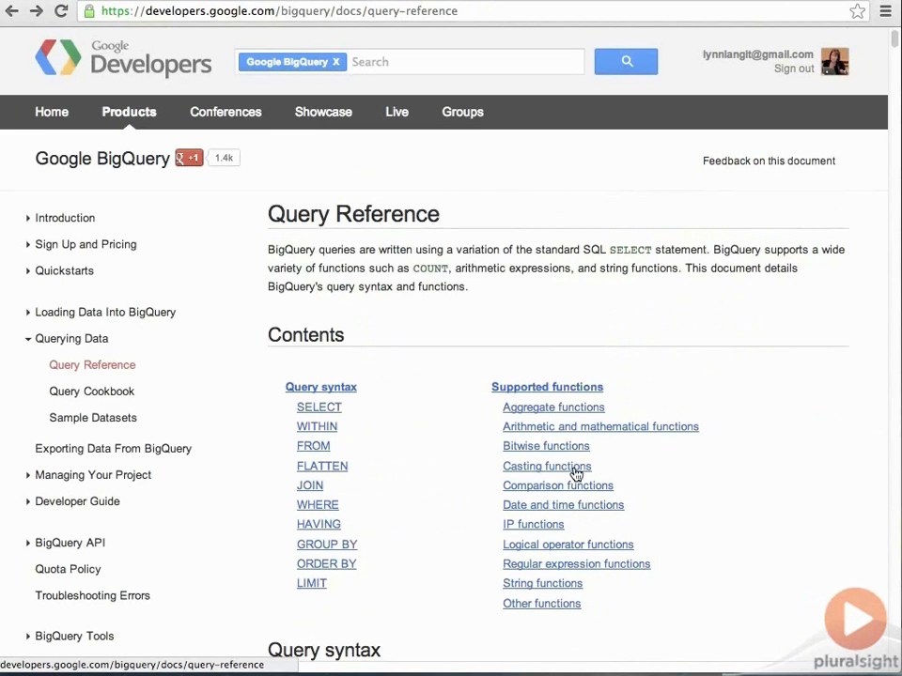
mouse_move(549, 528)
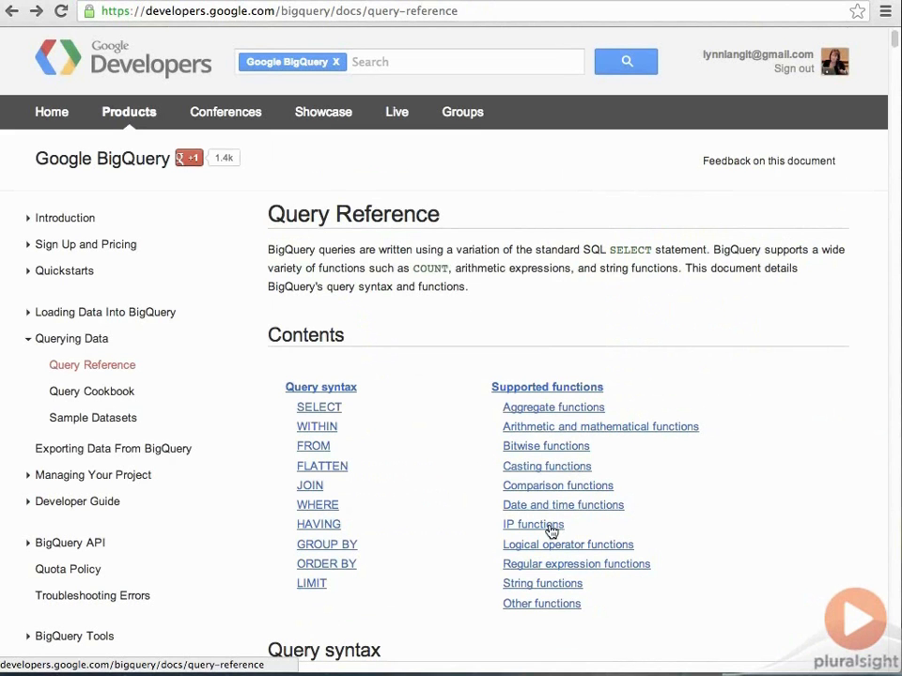
click(533, 525)
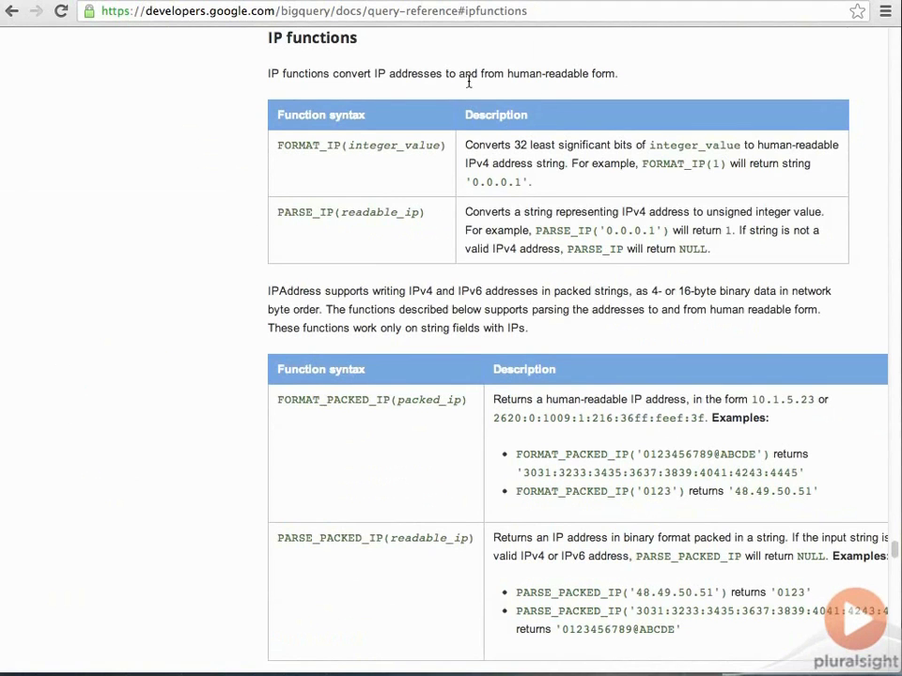
mouse_move(417, 114)
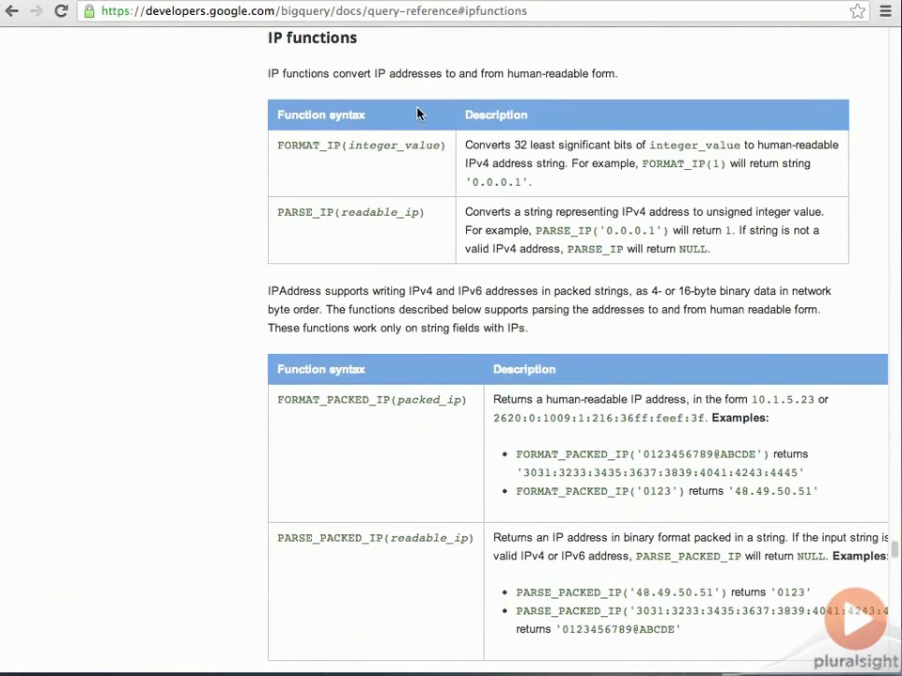
mouse_move(410, 111)
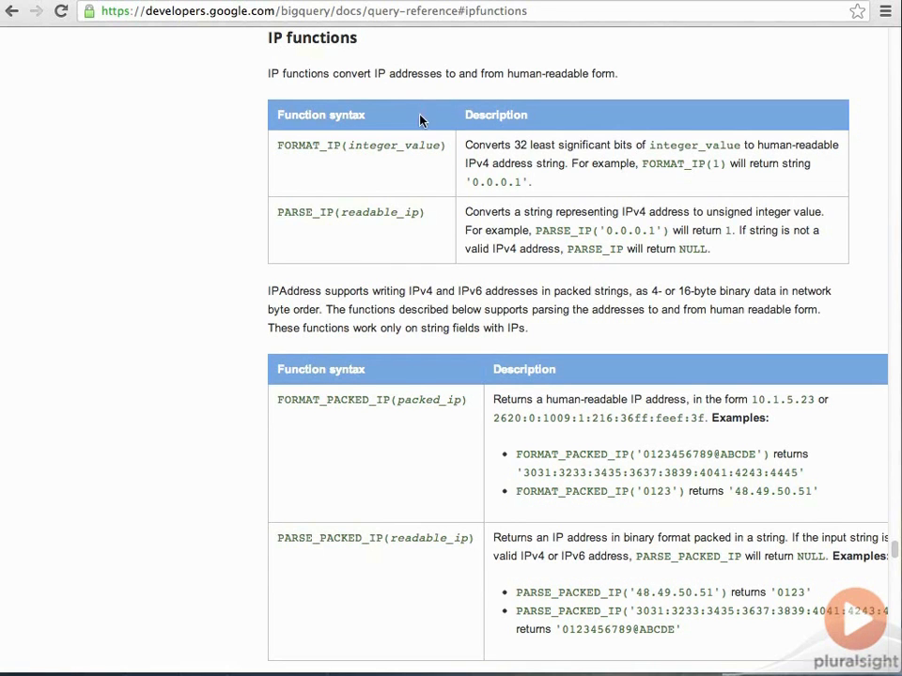
mouse_move(105, 43)
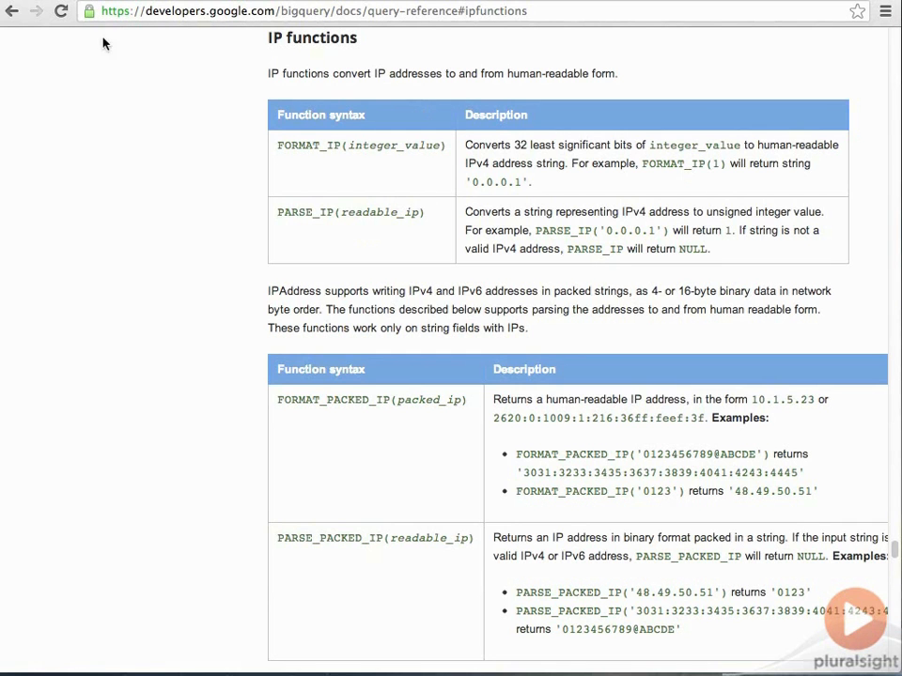
click(12, 12)
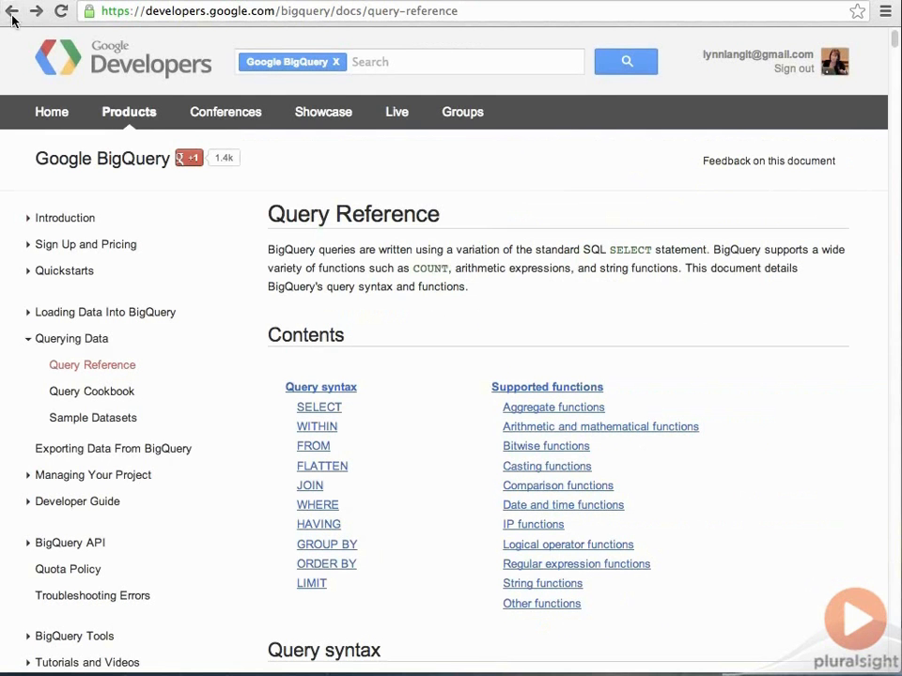
mouse_move(609, 567)
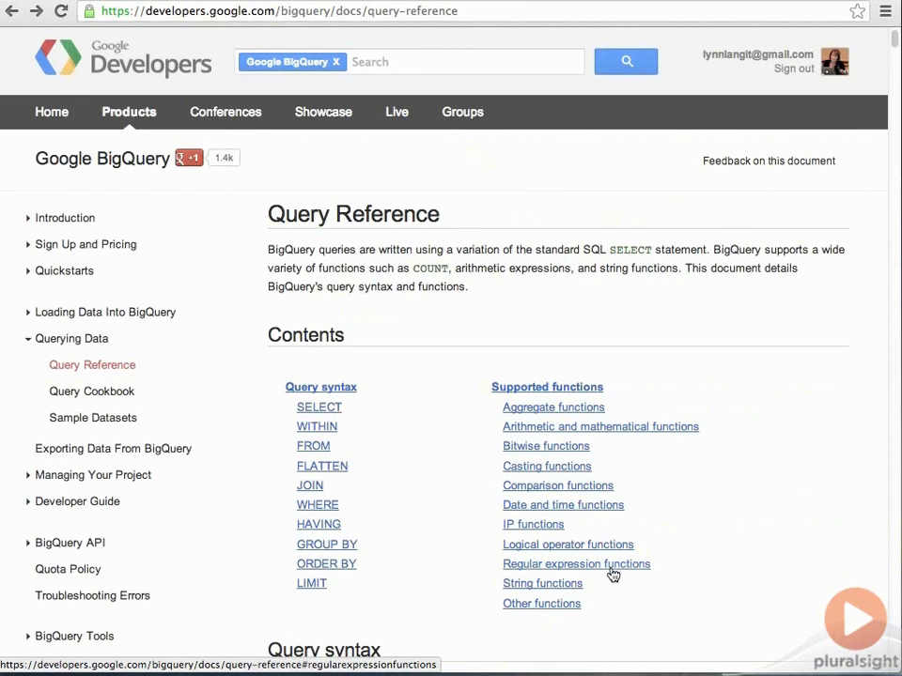
Step: Jump to the Regular expression functions section with REGEXP_MATCH, REGEXP_EXTRACT and REGEXP_REPLACE
click(575, 564)
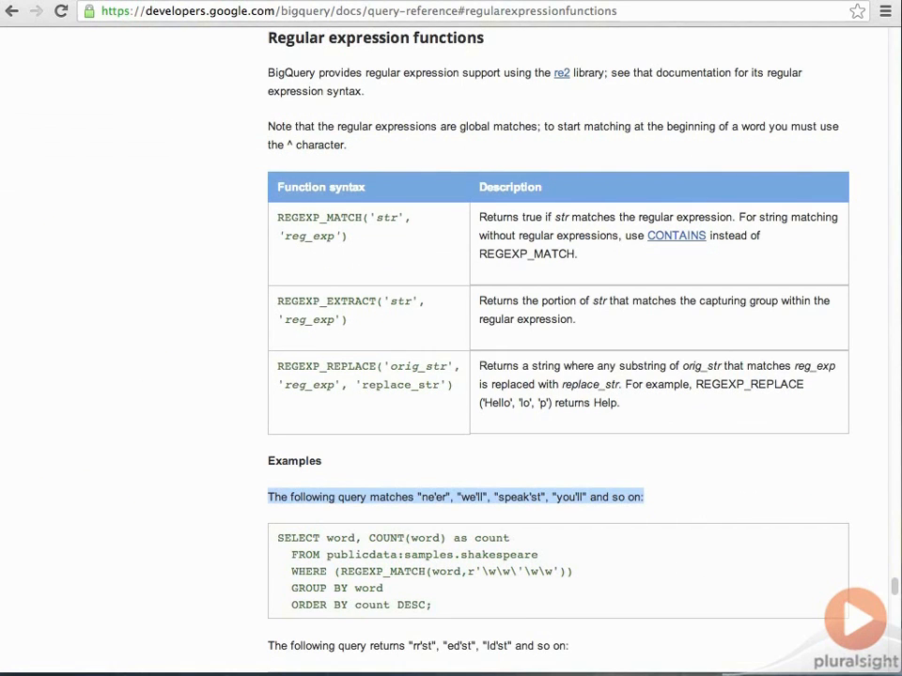
mouse_move(618, 345)
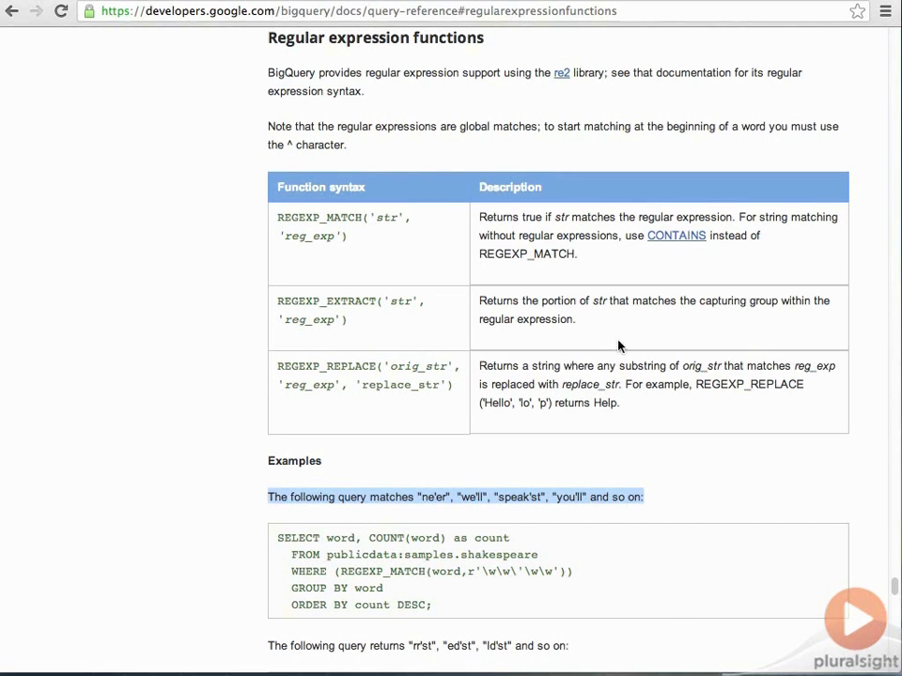
mouse_move(355, 580)
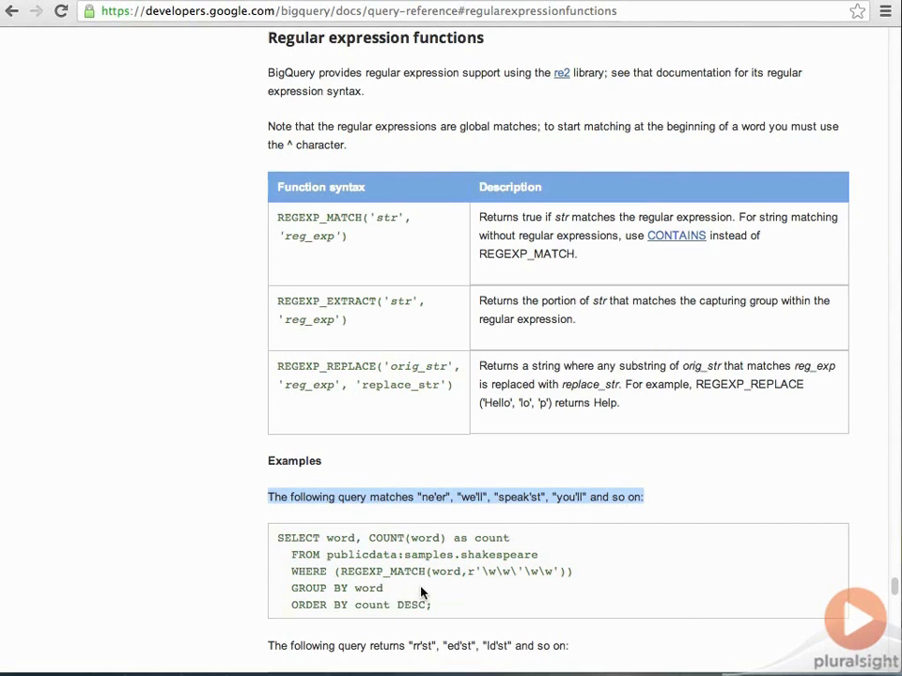
mouse_move(553, 612)
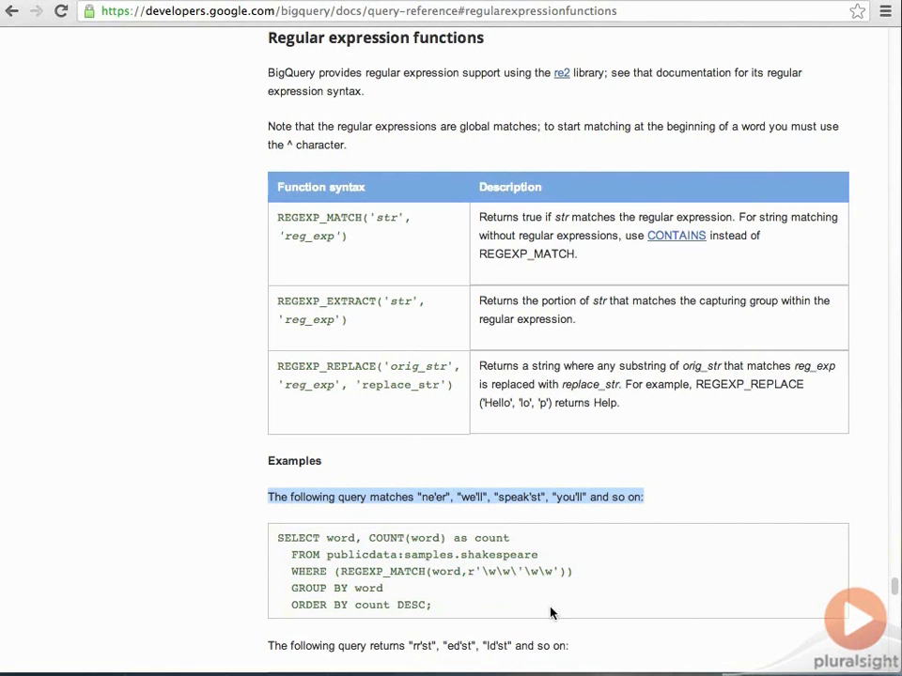
mouse_move(394, 567)
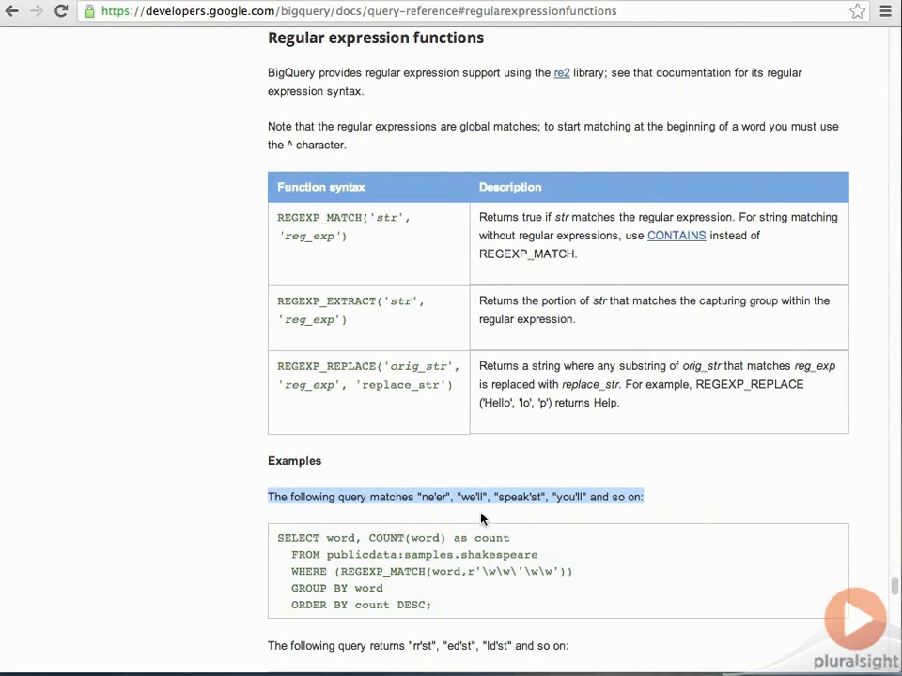
mouse_move(618, 519)
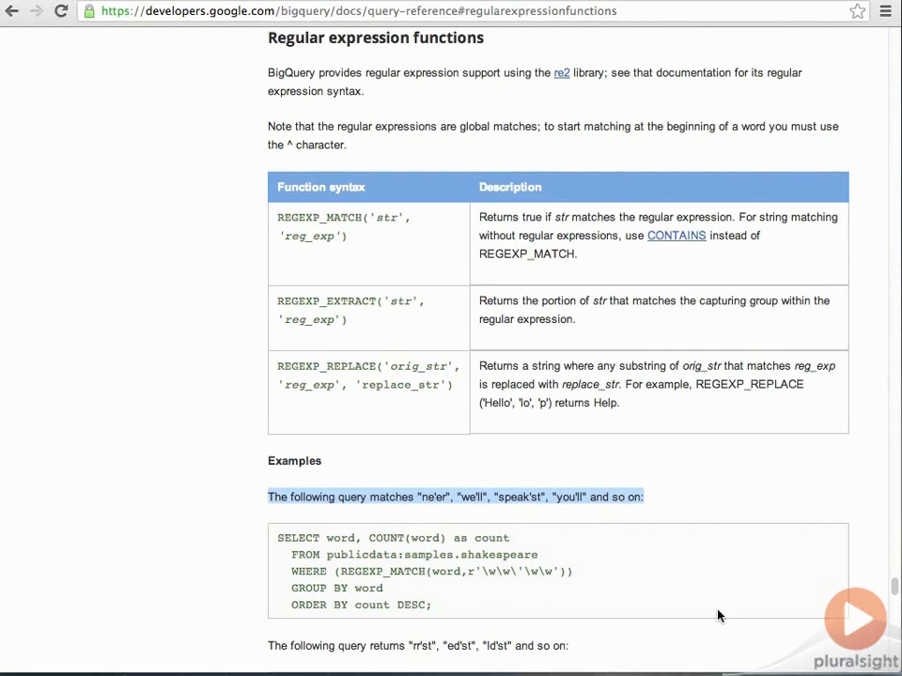
mouse_move(718, 593)
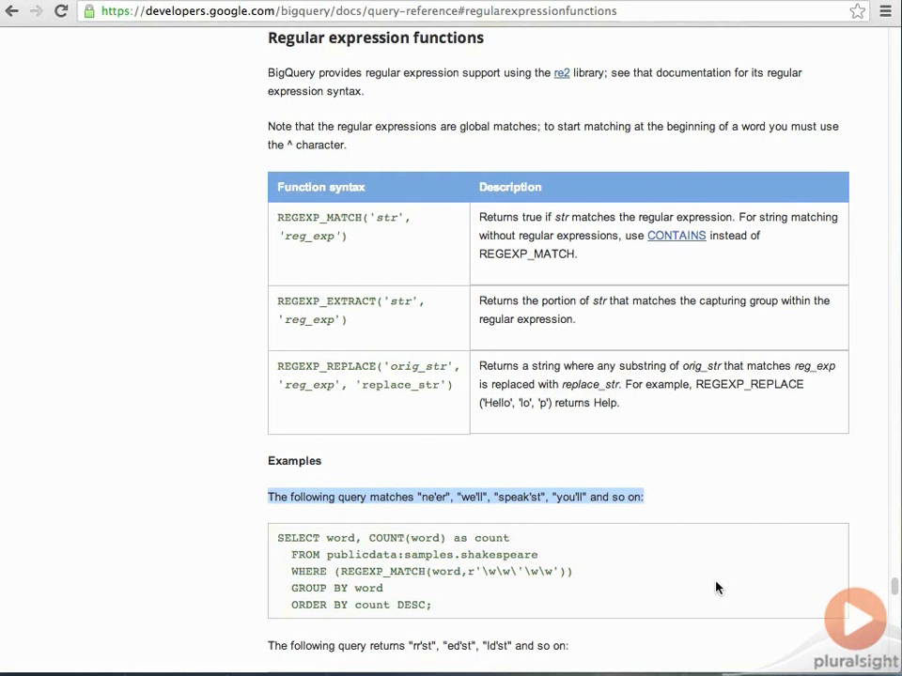
mouse_move(722, 596)
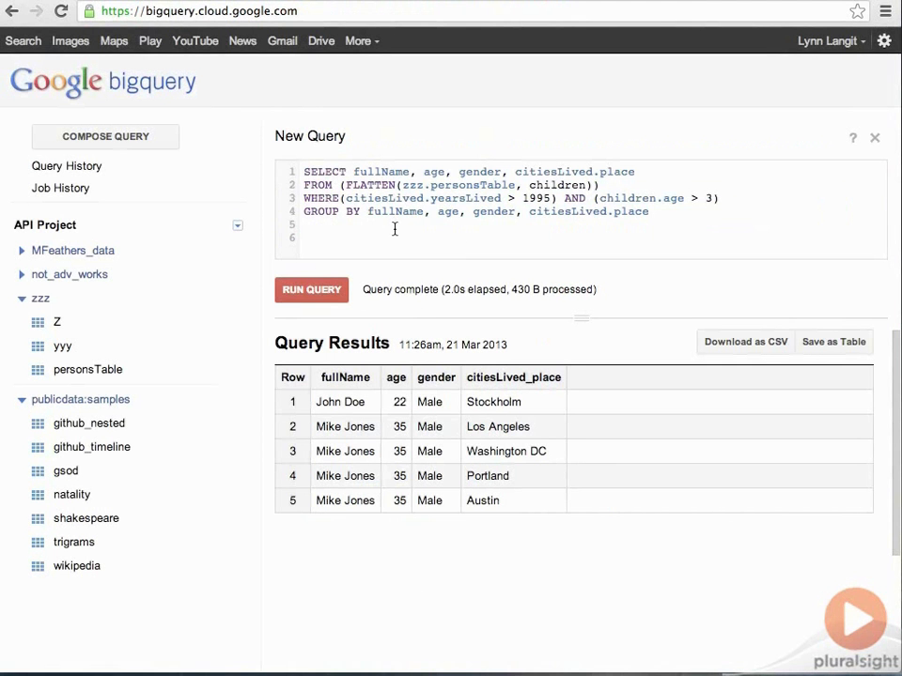
mouse_move(87, 519)
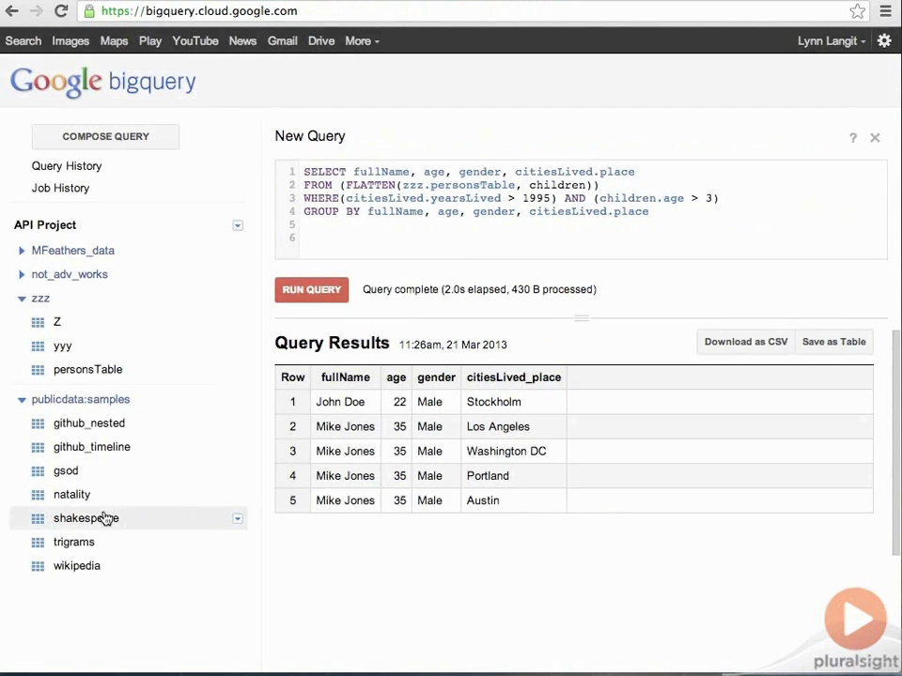
Step: Show the shakespeare table's details under publicdata:samples and start a Query Table draft
click(873, 139)
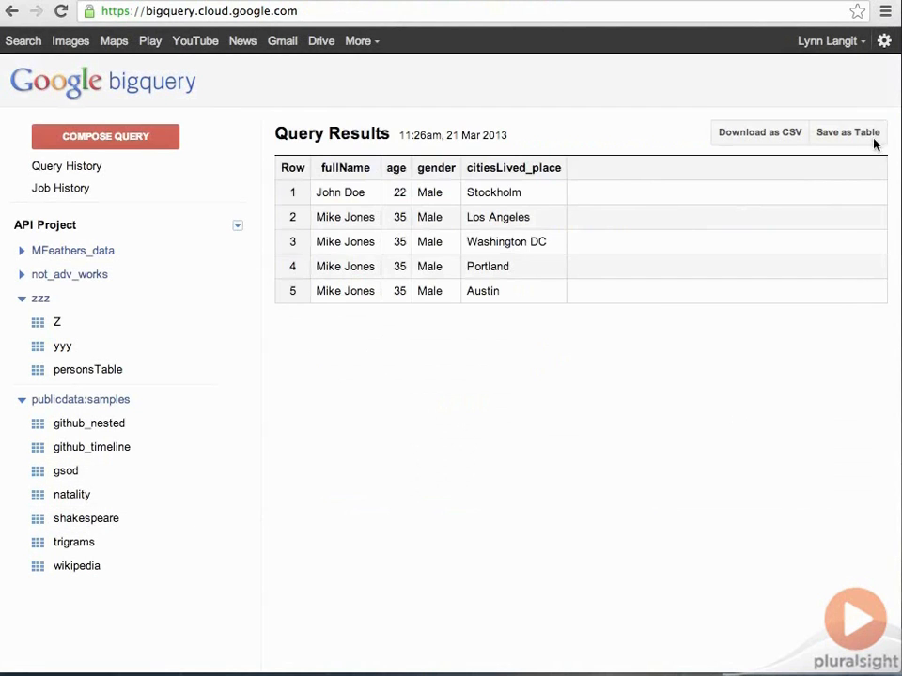
mouse_move(87, 518)
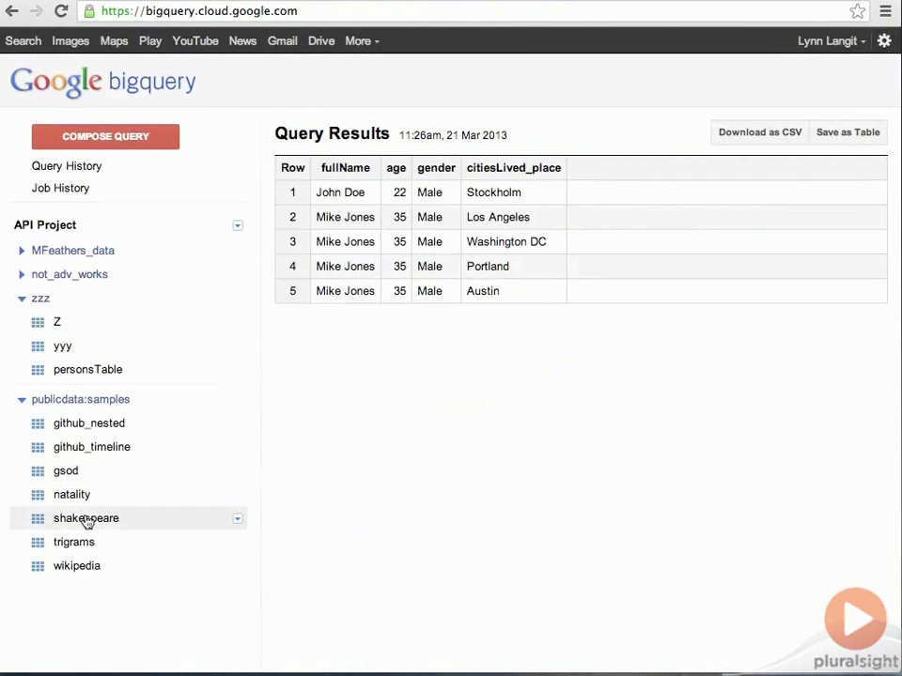
click(86, 519)
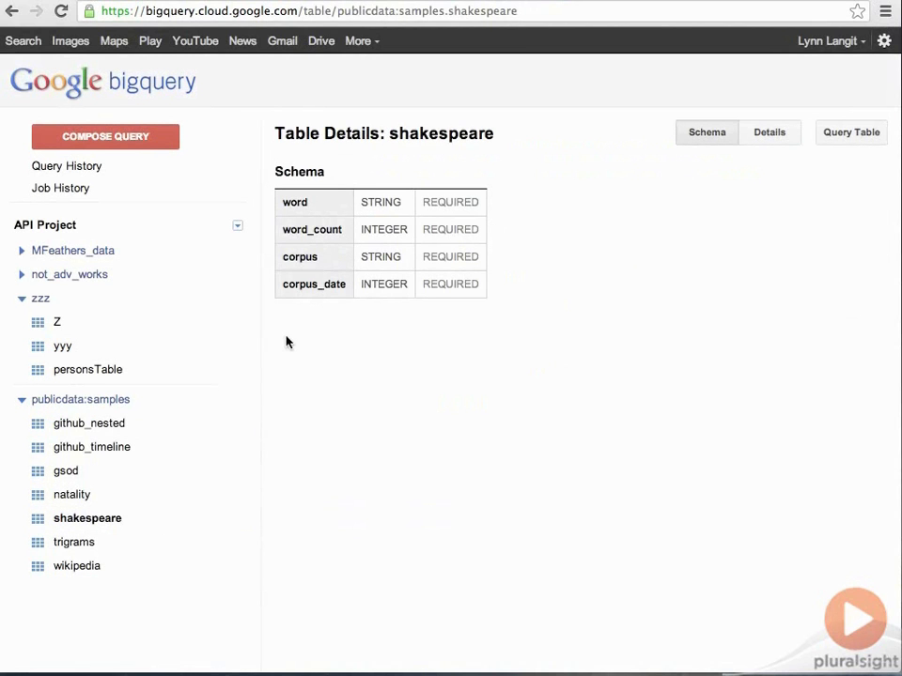
click(769, 131)
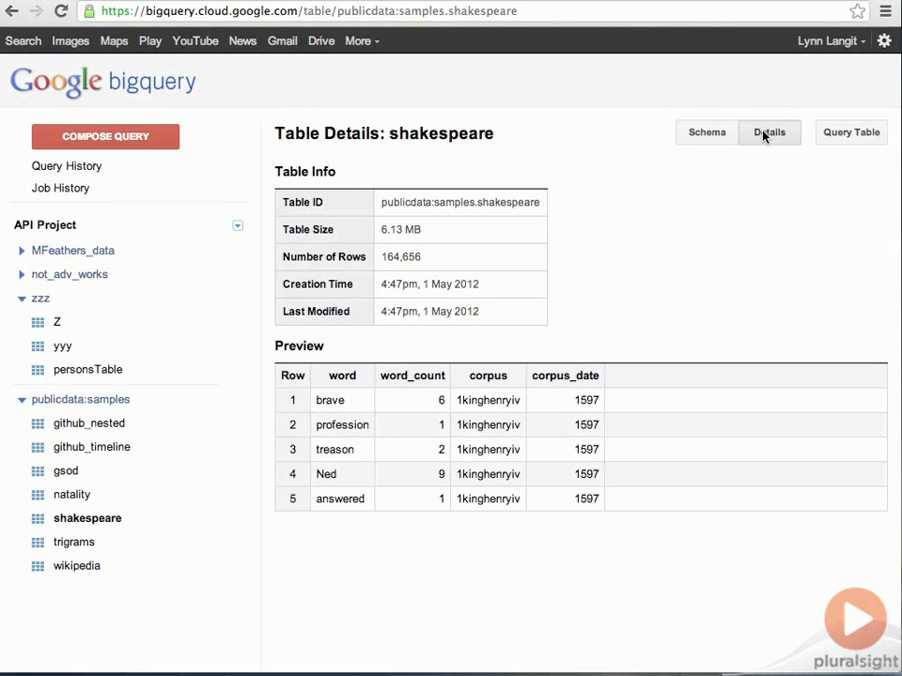
click(849, 132)
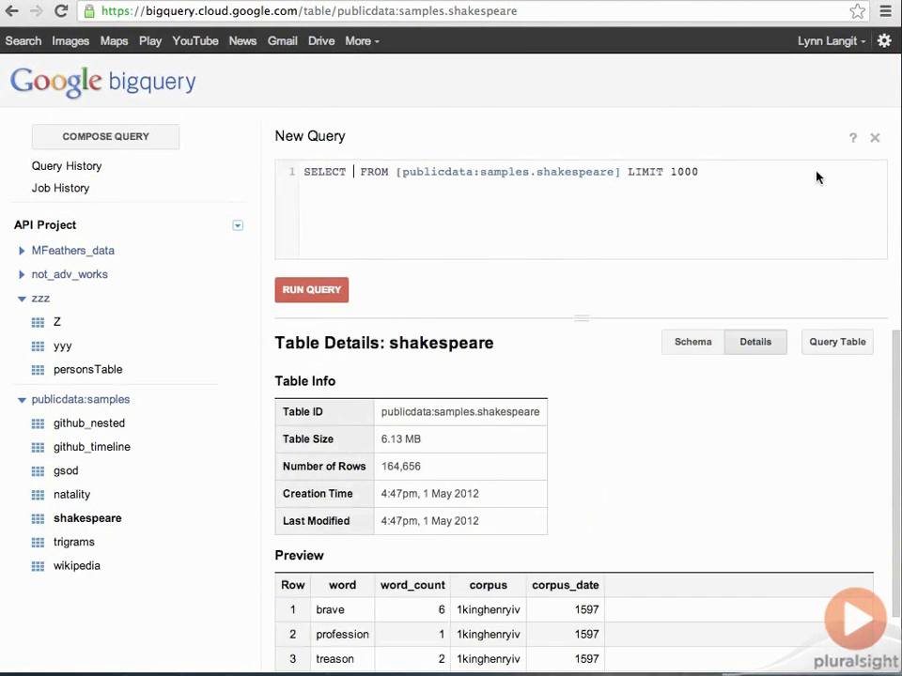
Step: Paste the REGEXP_MATCH word-count query over the starter text and run it
double_click(323, 171)
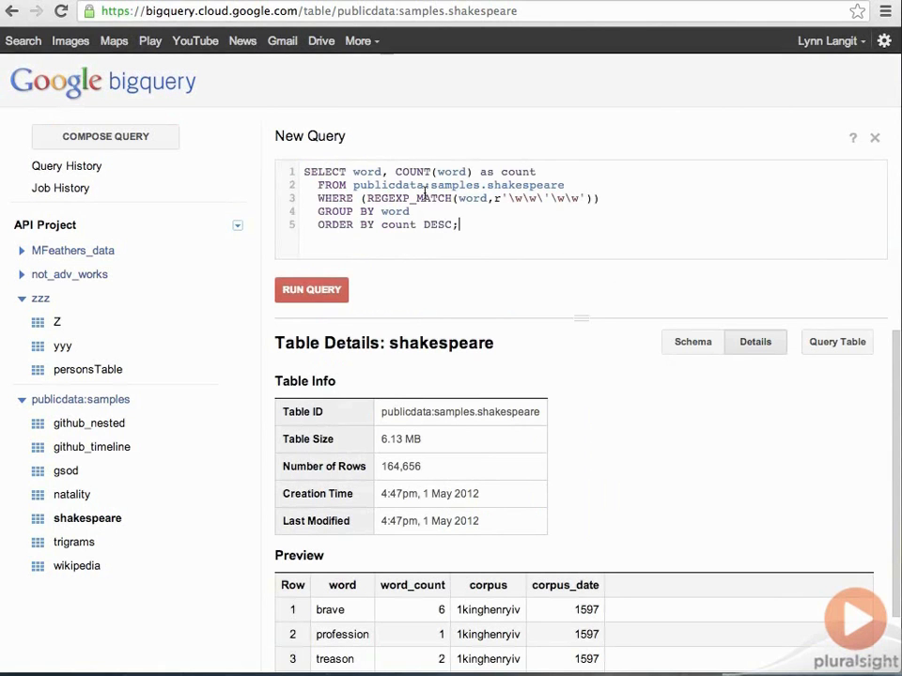
mouse_move(312, 289)
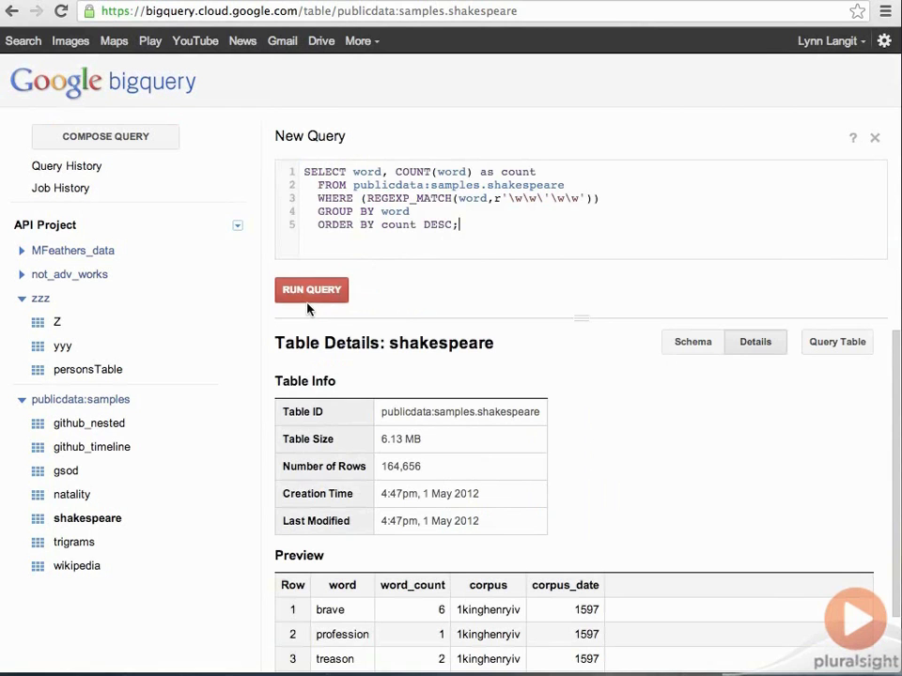
click(312, 289)
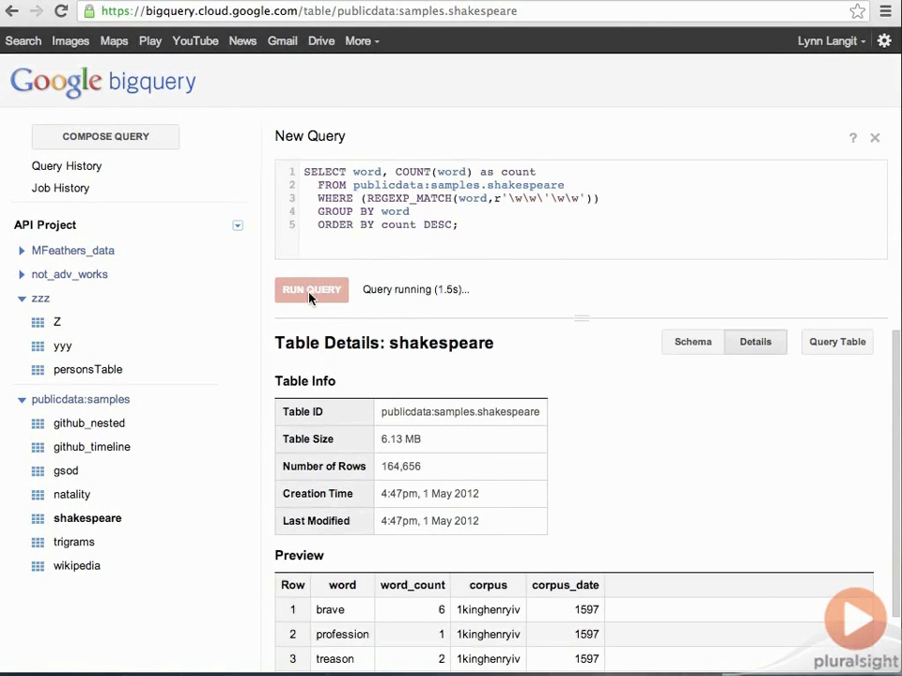